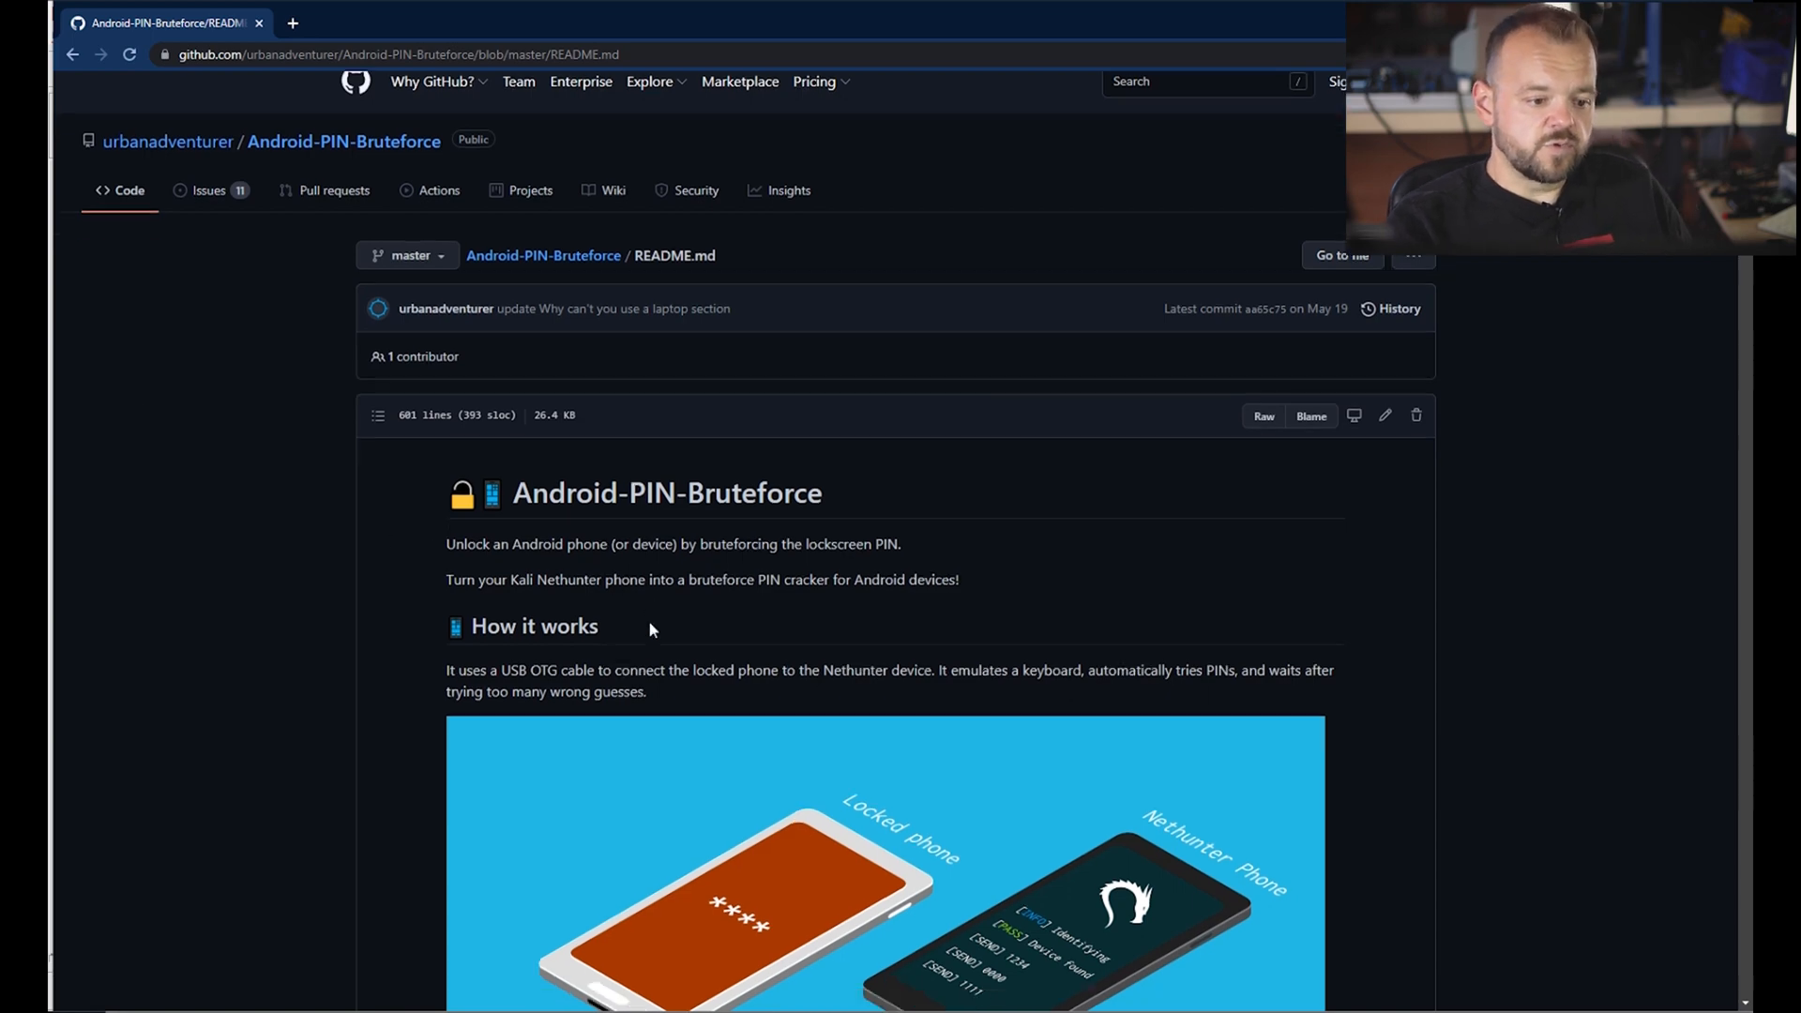
pyautogui.scroll(-3)
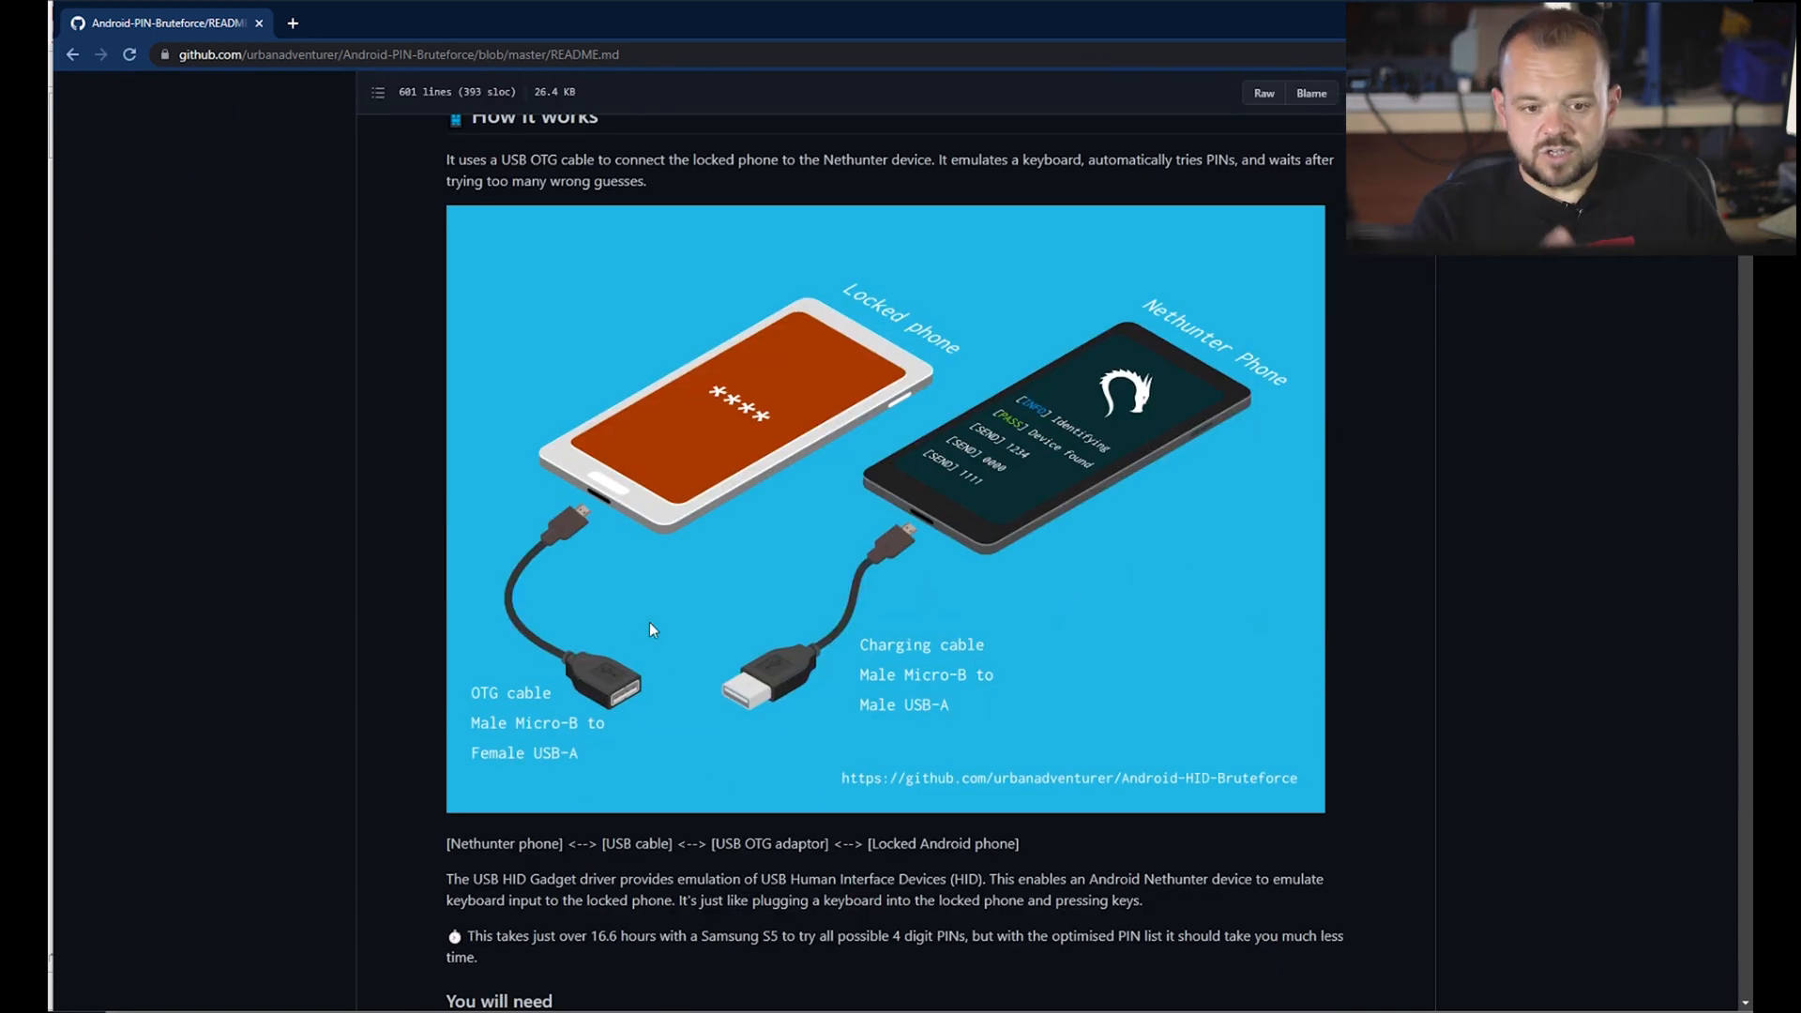
pyautogui.moveTo(728, 400)
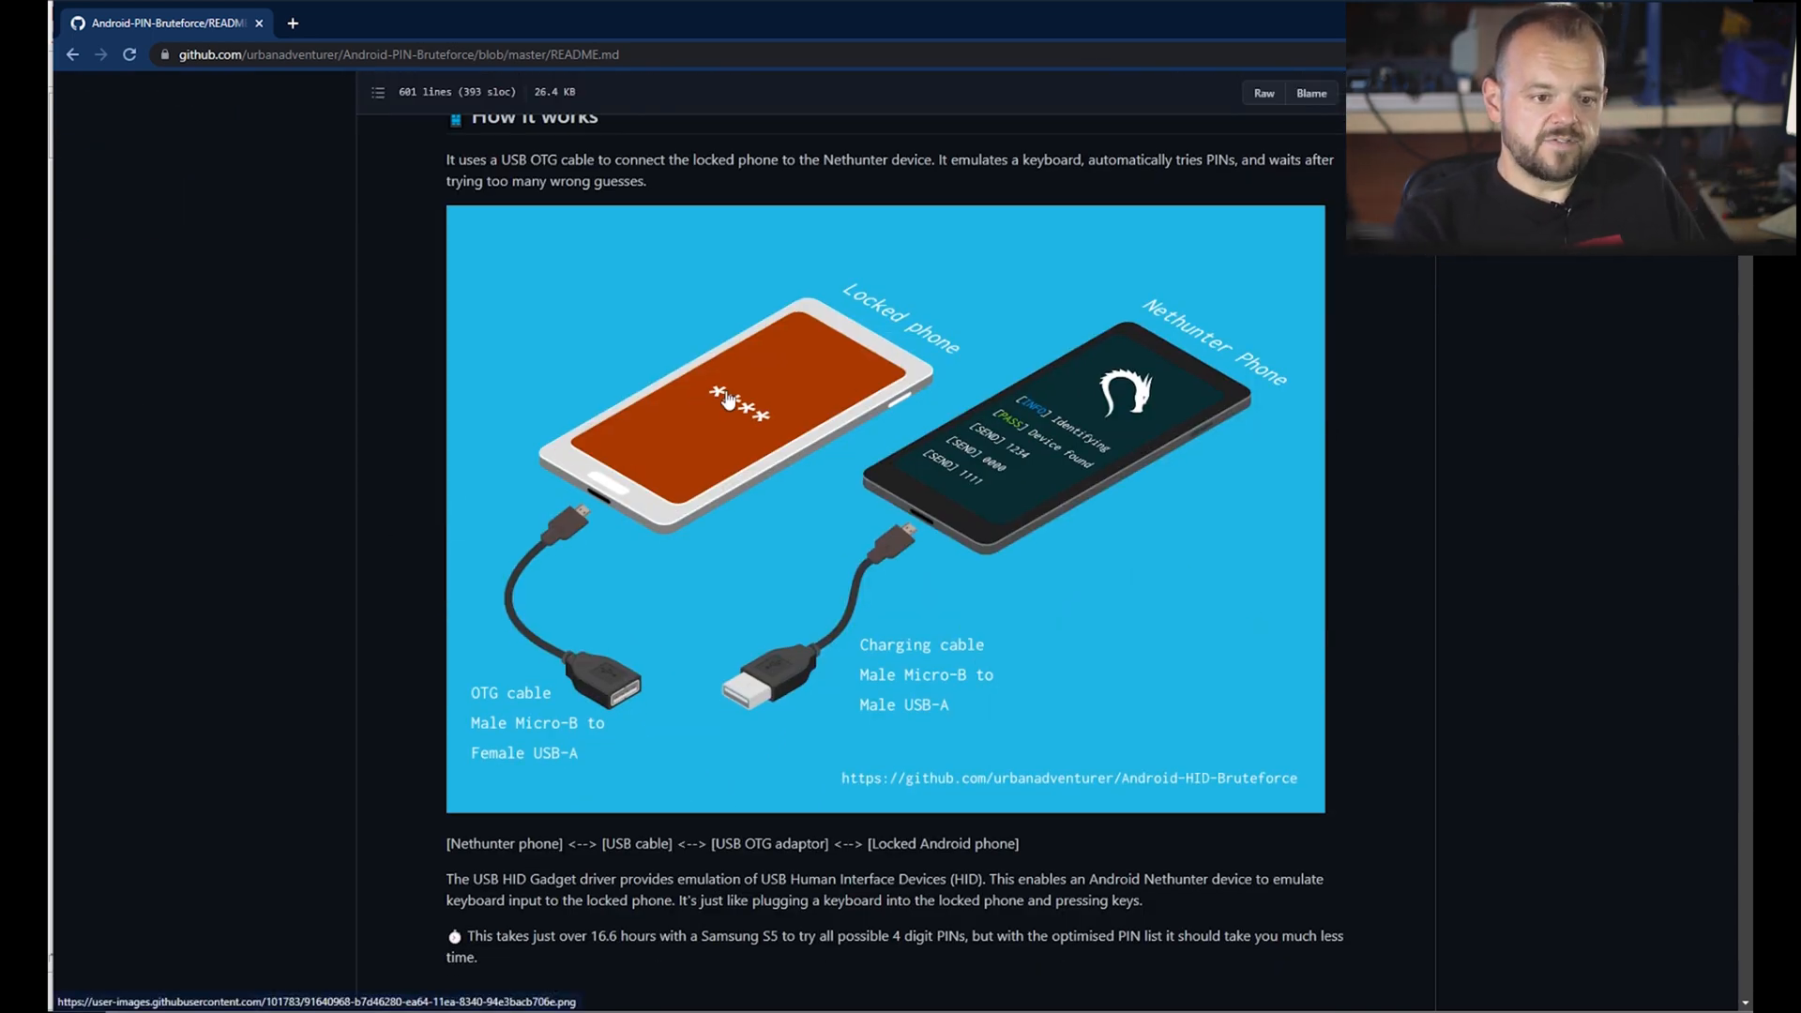
pyautogui.moveTo(672, 662)
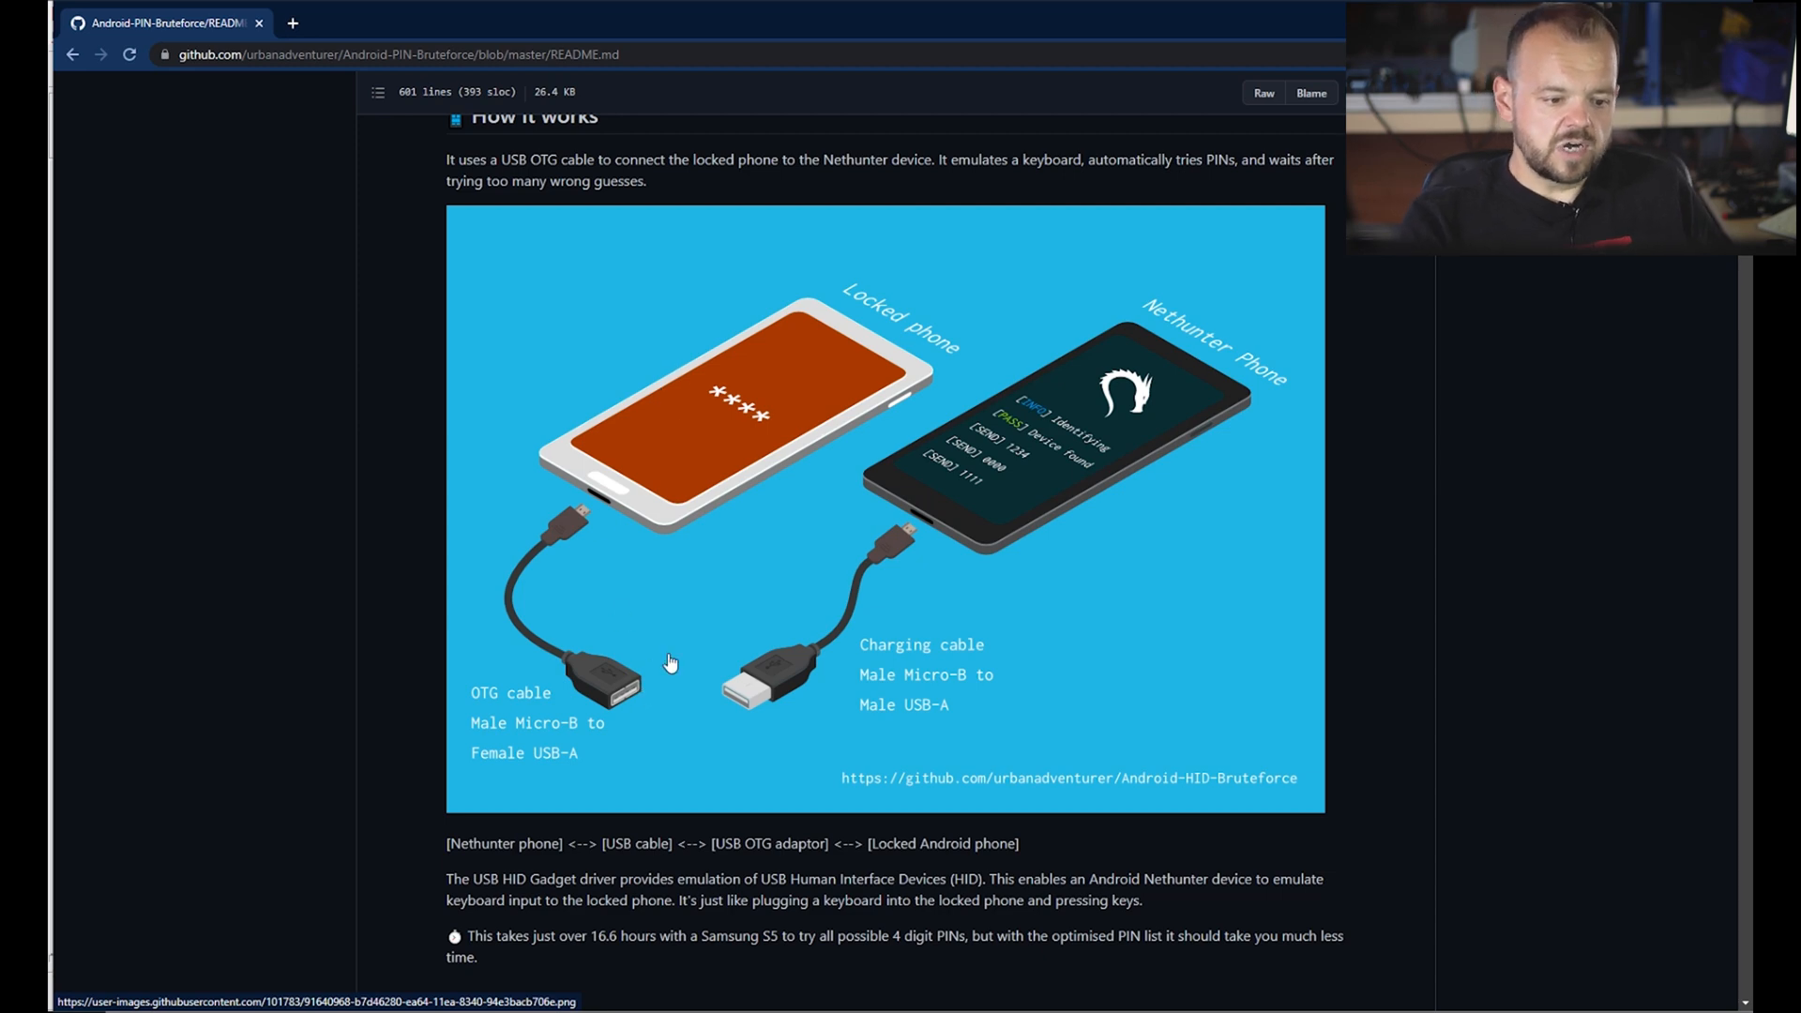
pyautogui.moveTo(844, 656)
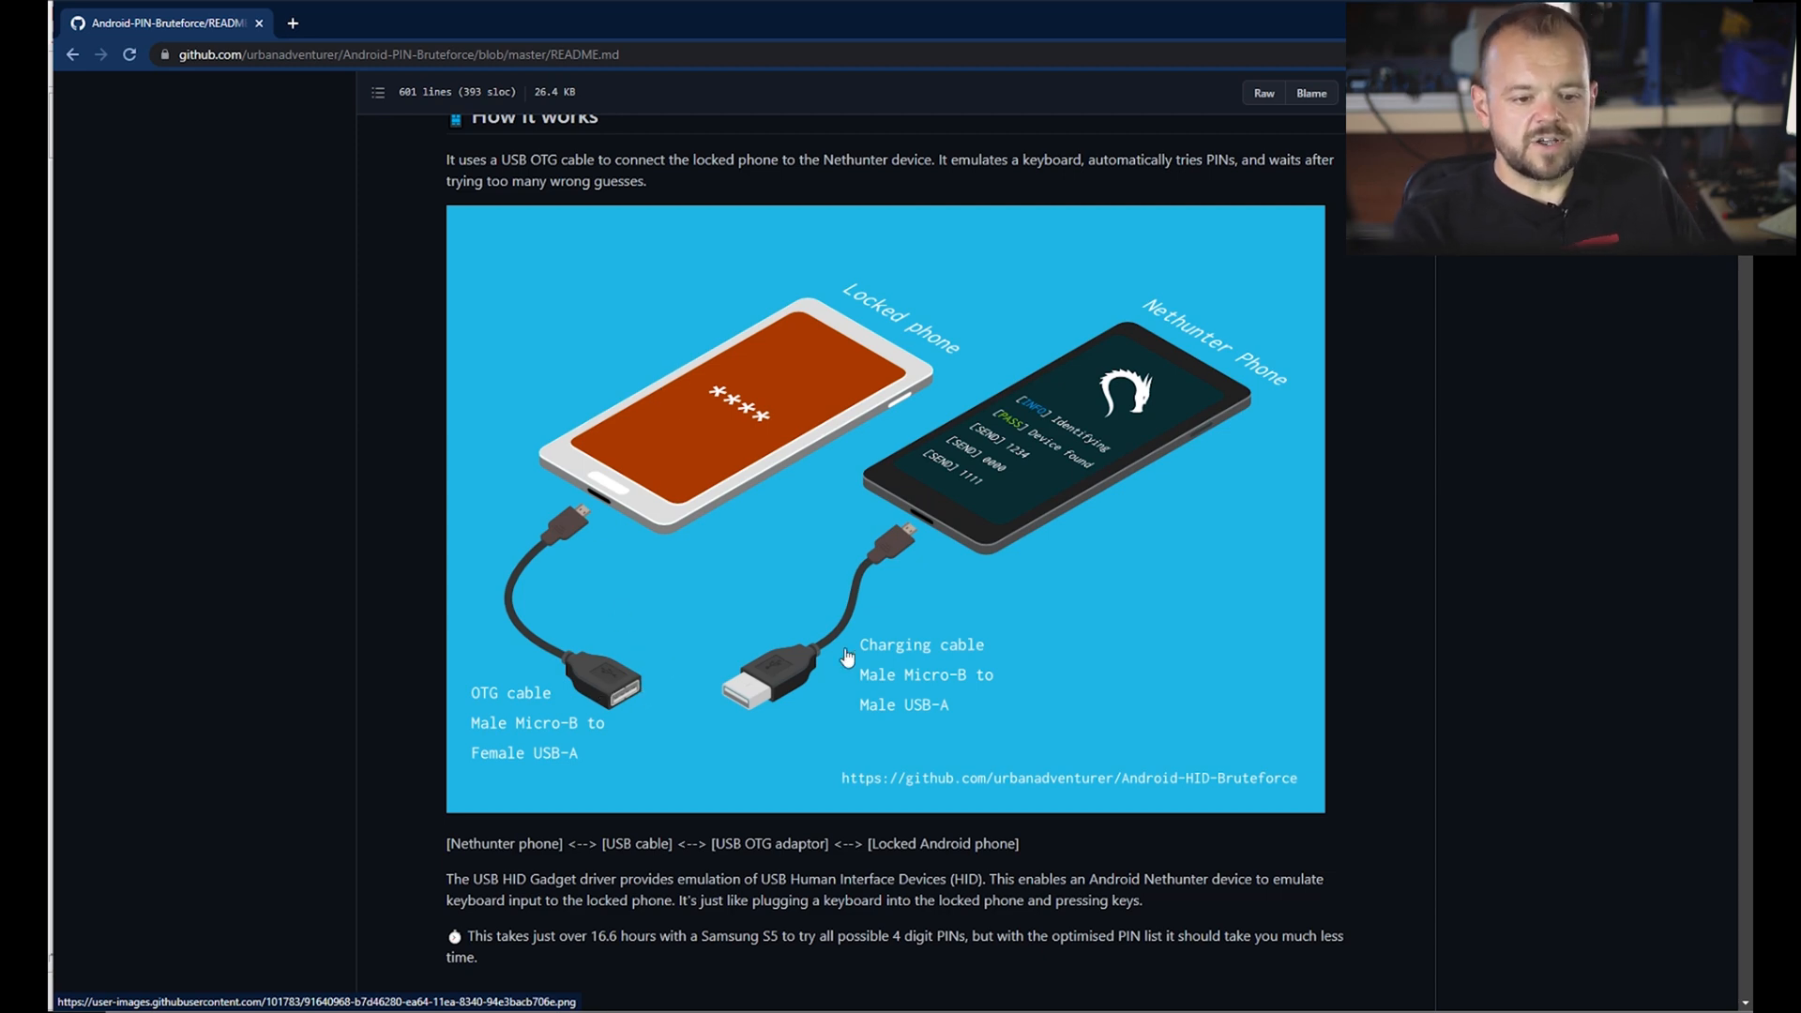
pyautogui.moveTo(1073, 538)
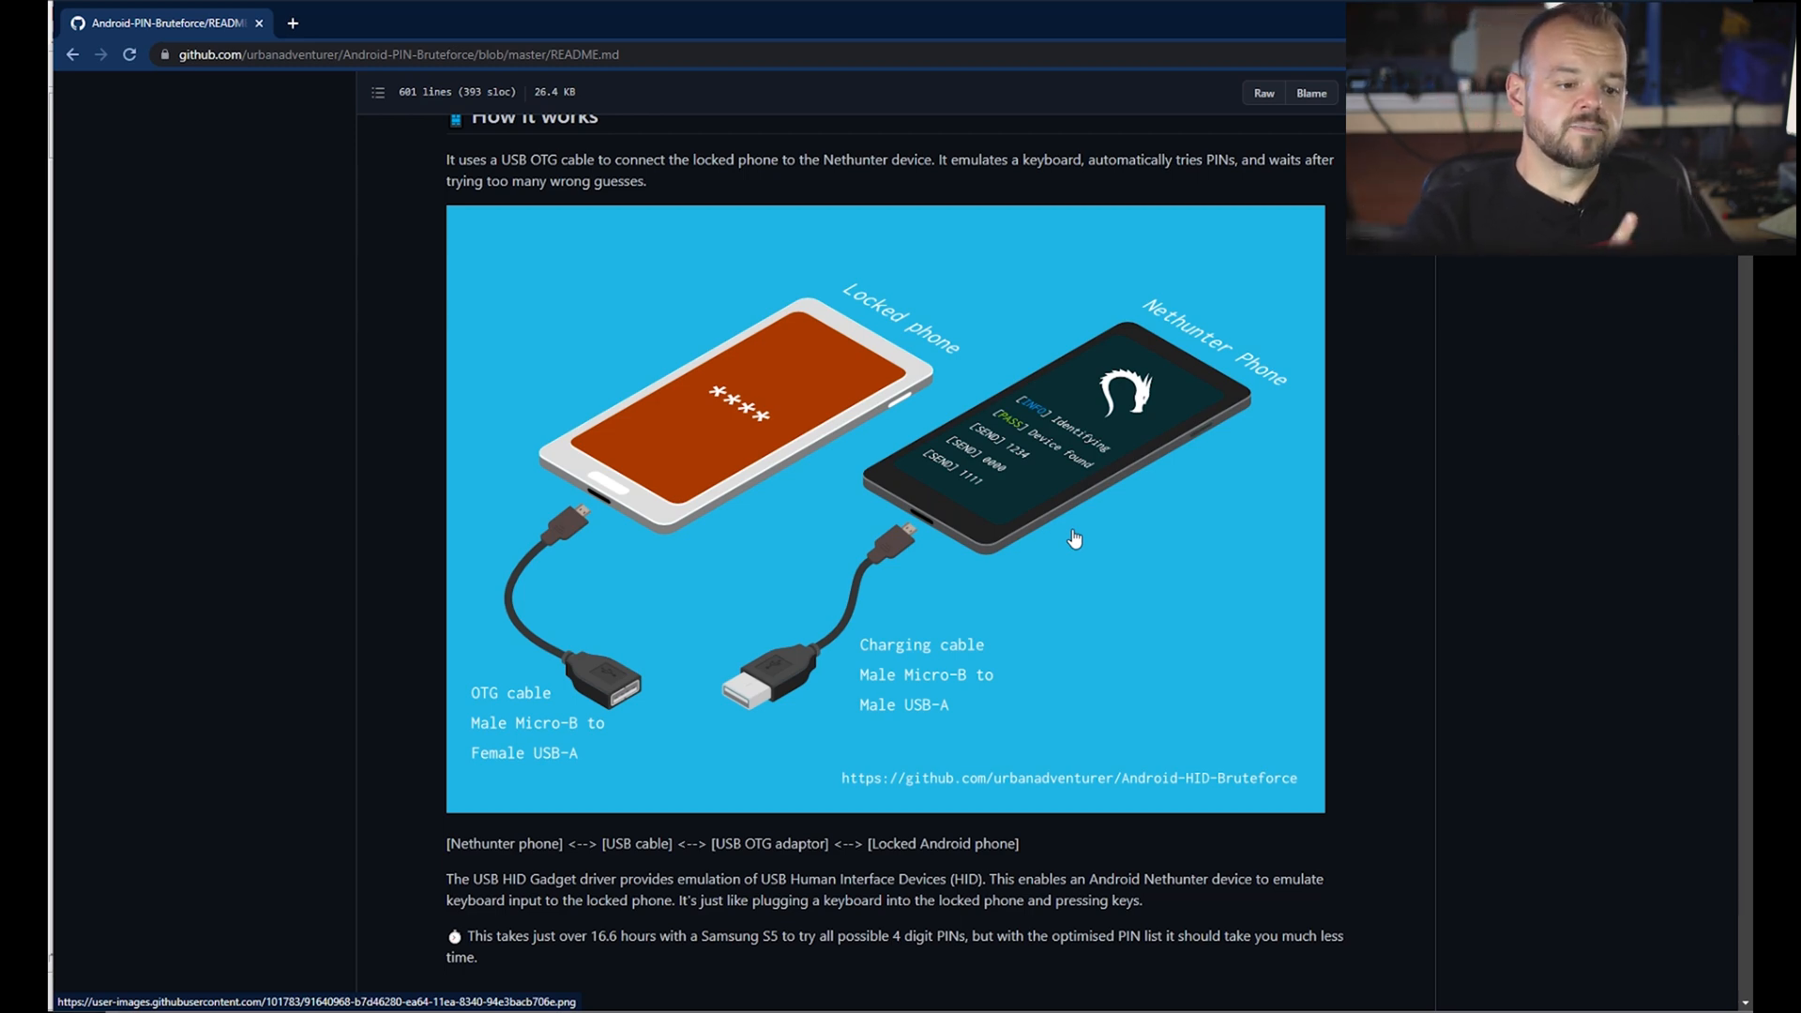
pyautogui.moveTo(821, 495)
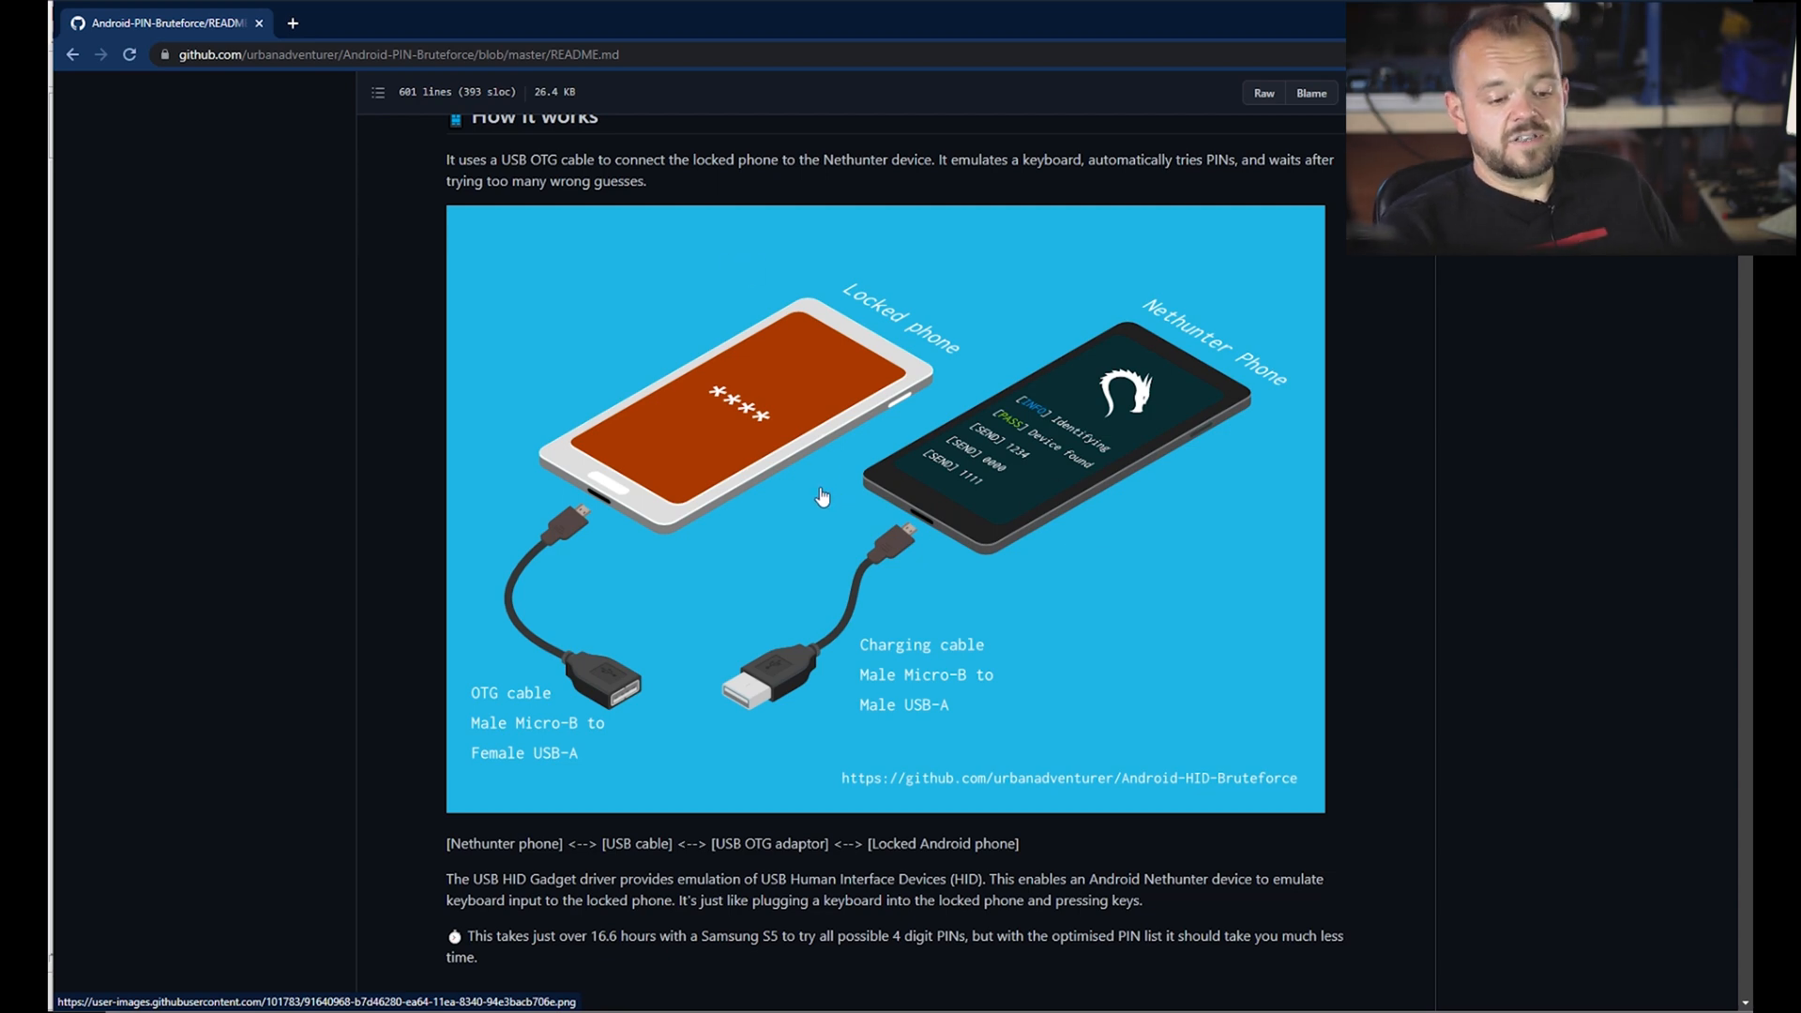
pyautogui.scroll(-3)
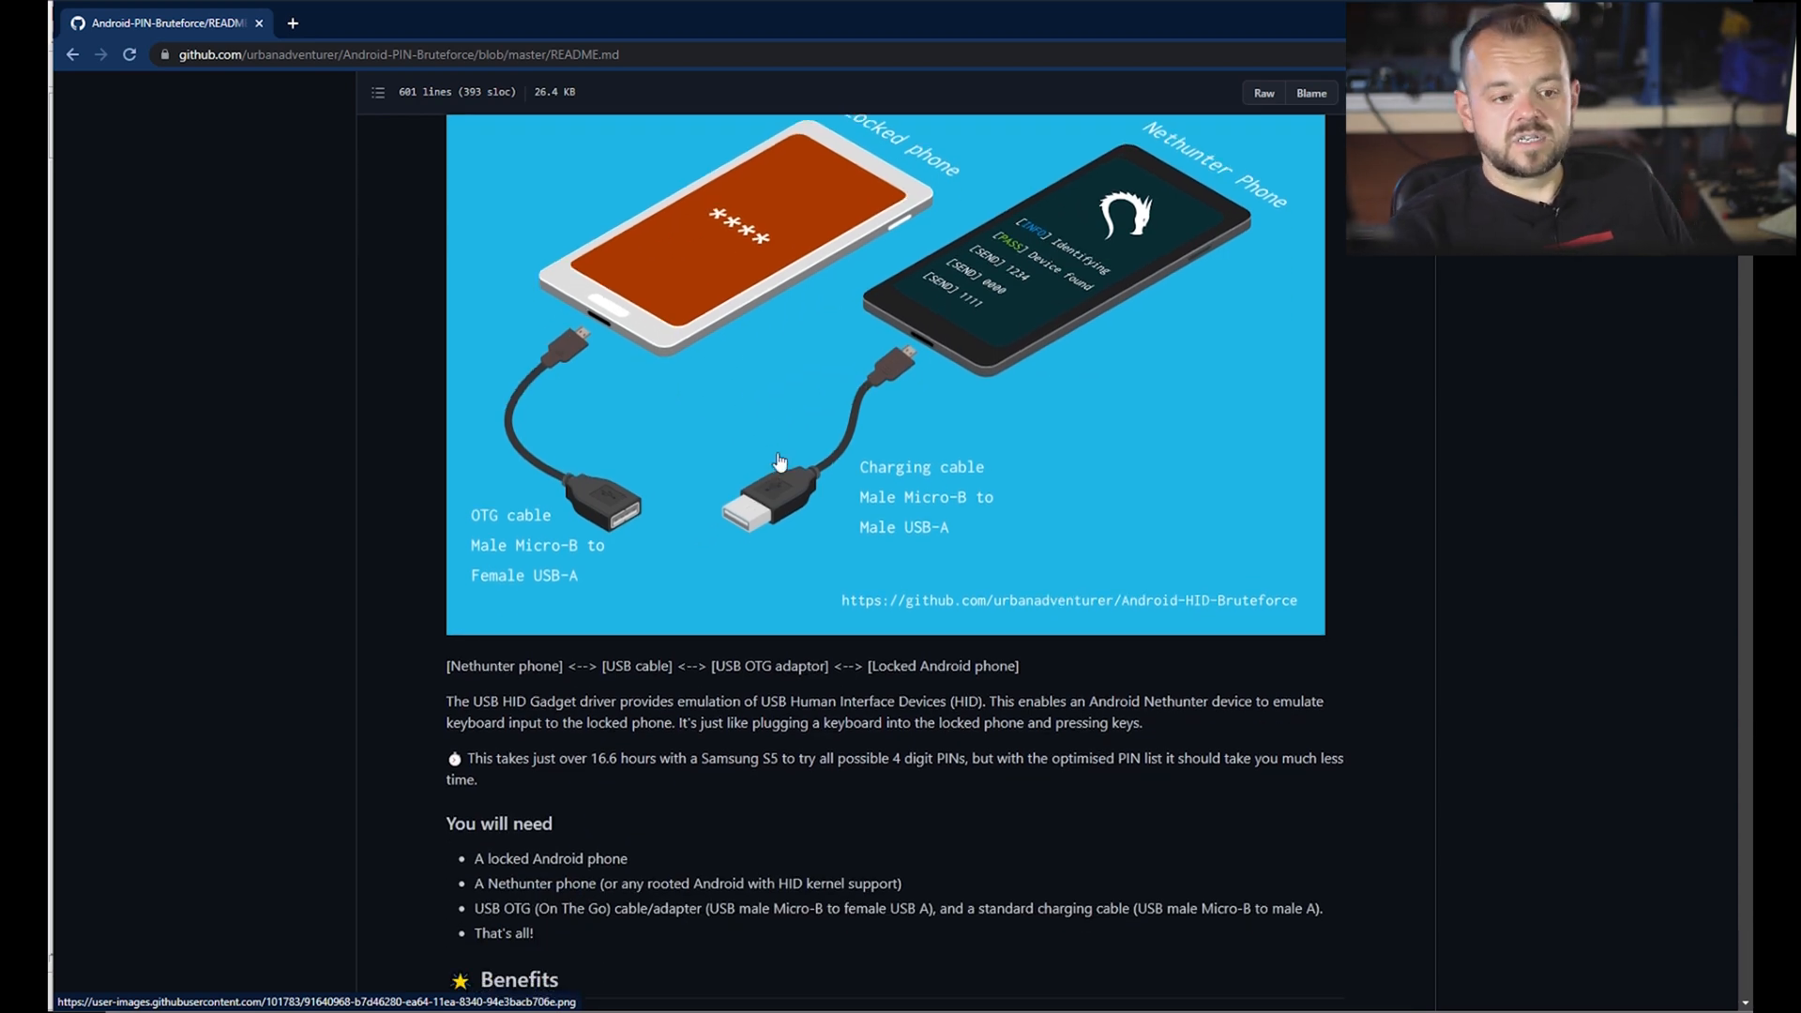
pyautogui.moveTo(797, 345)
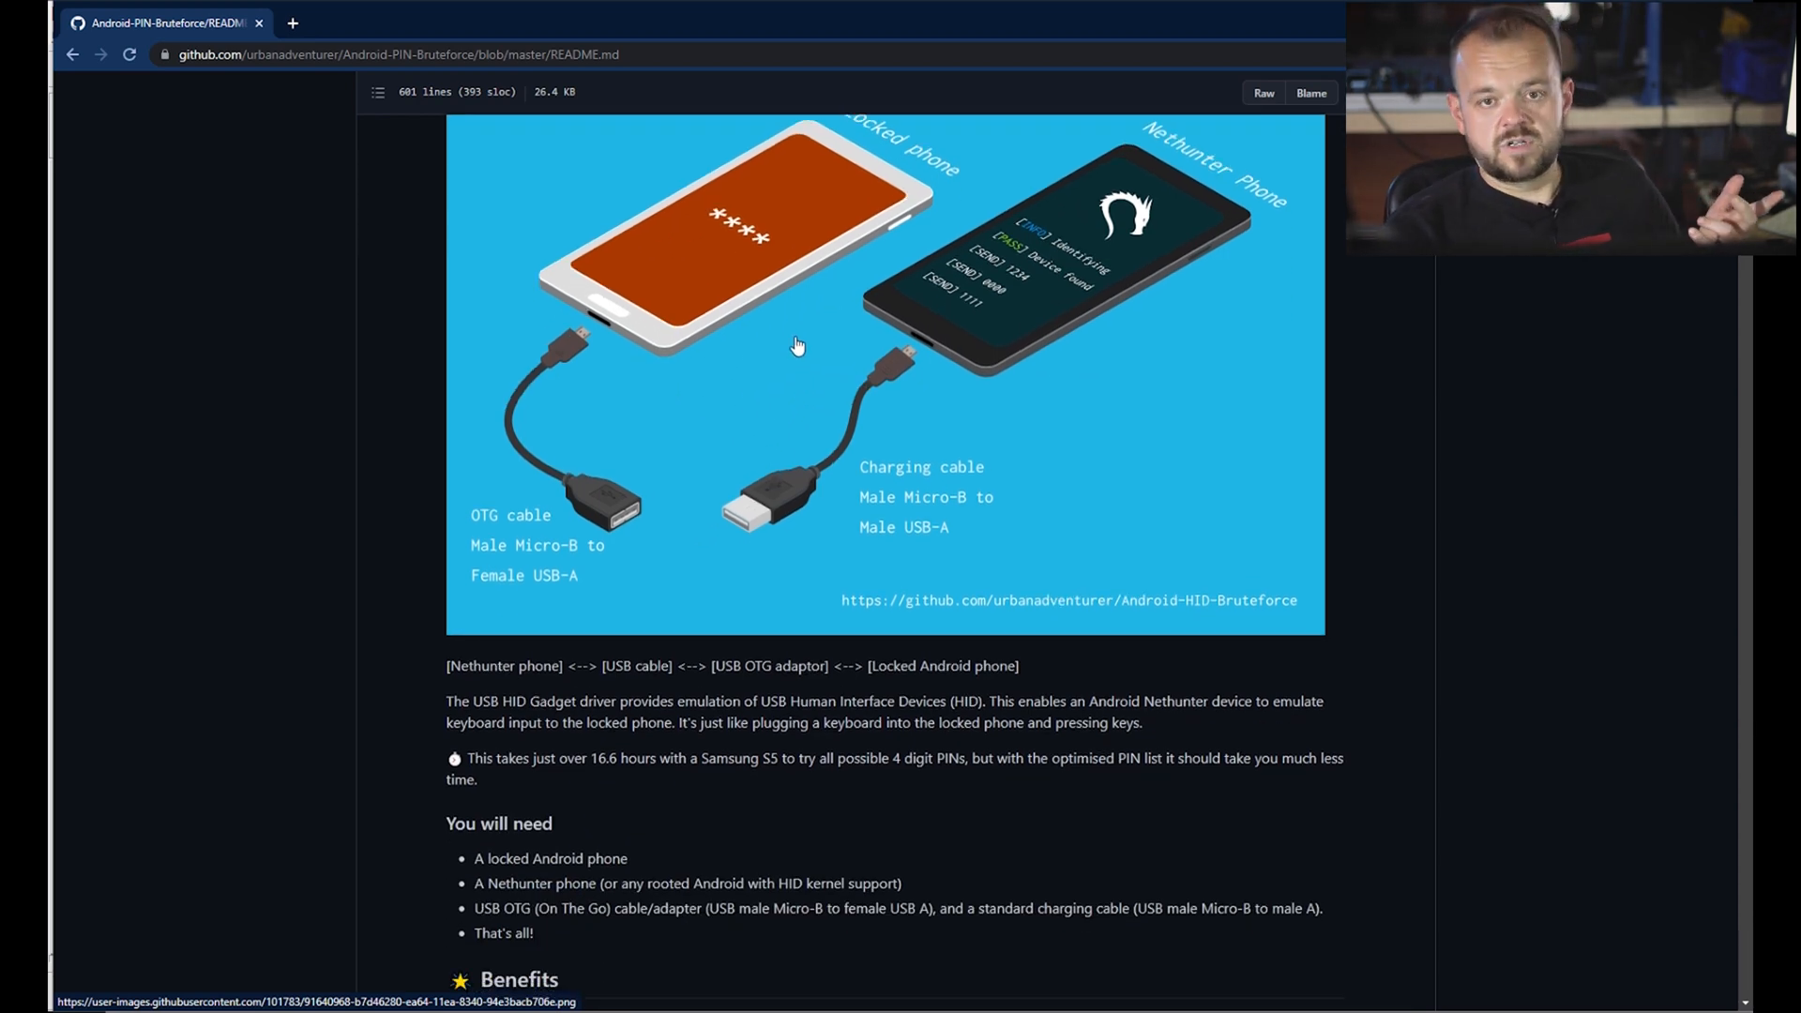
pyautogui.scroll(-3)
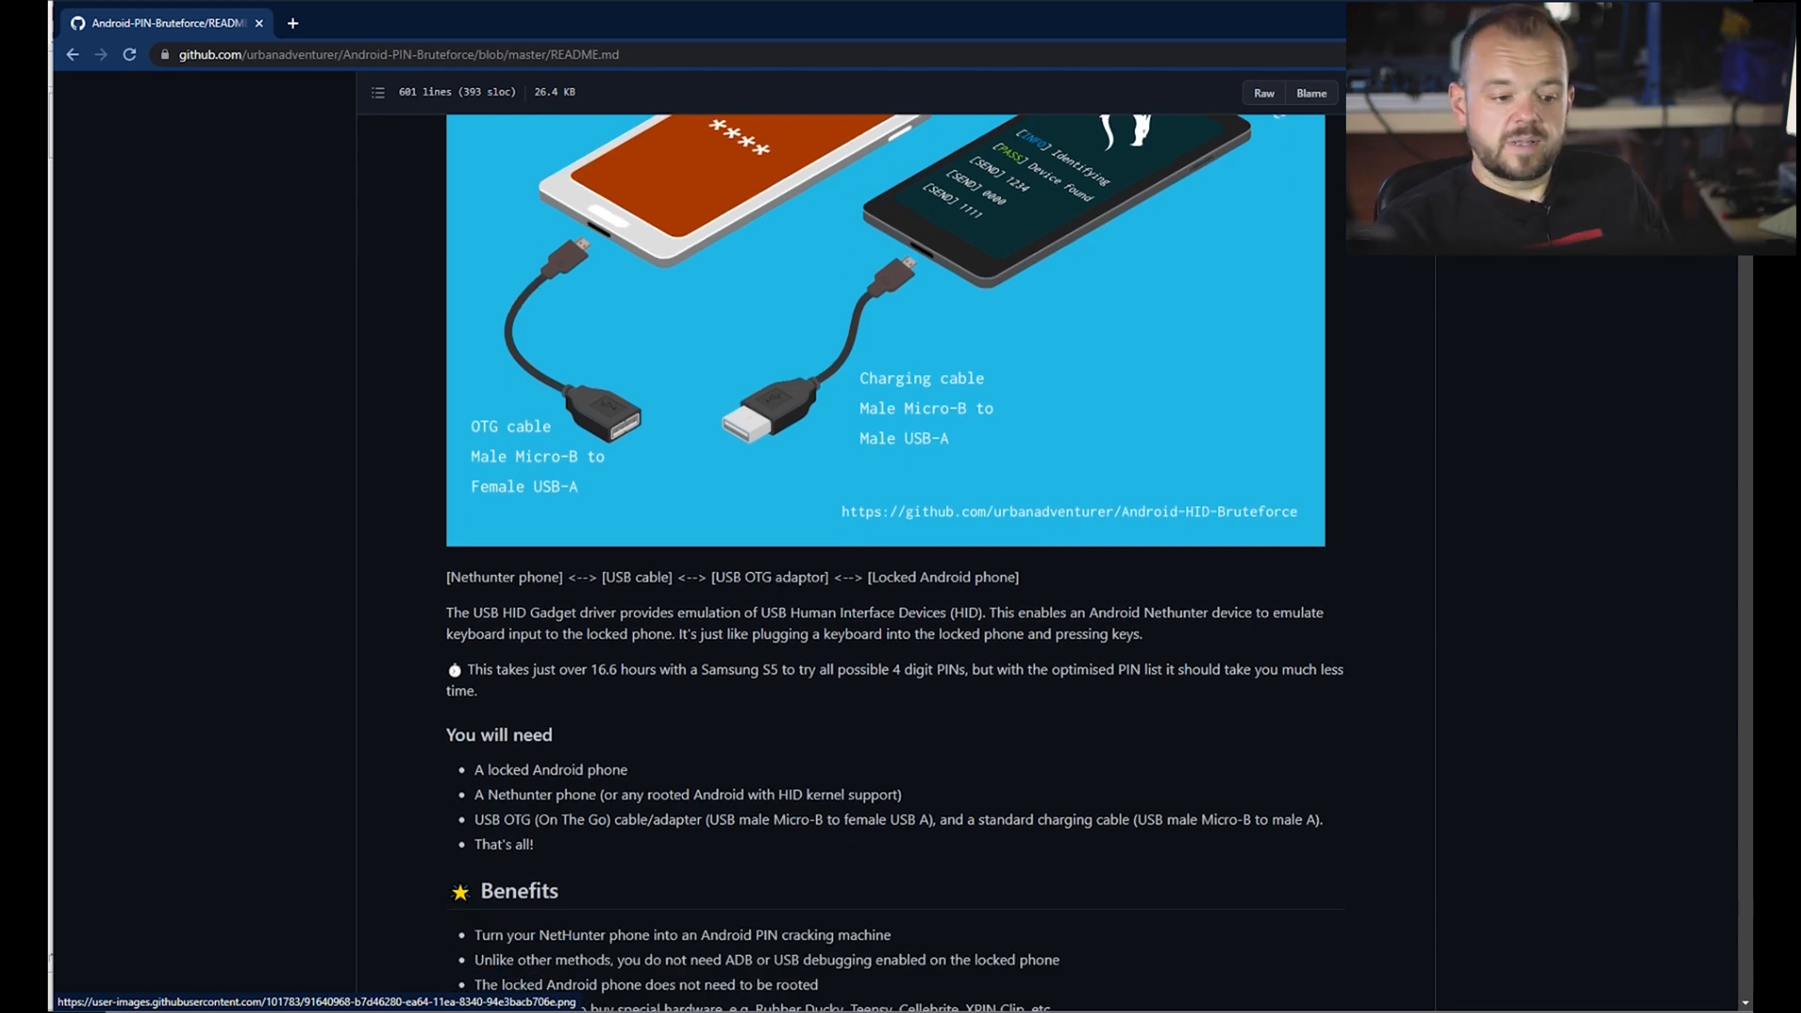
pyautogui.scroll(-3)
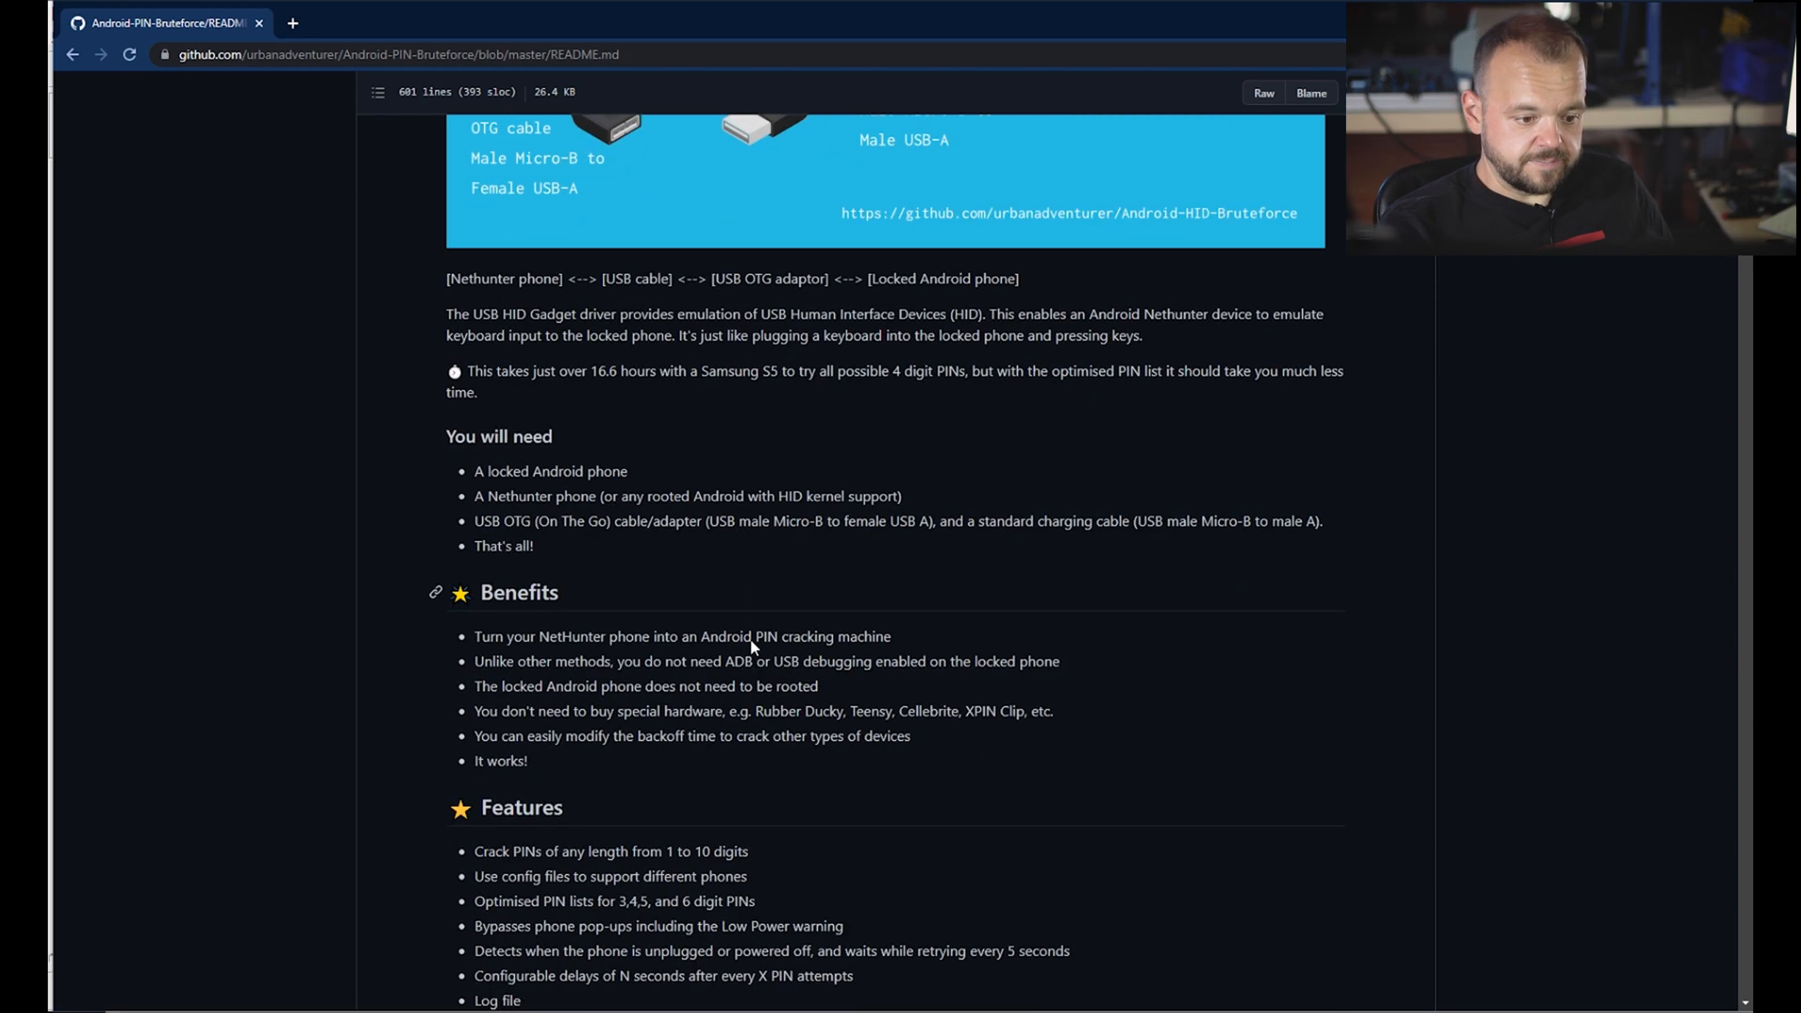
pyautogui.scroll(-3)
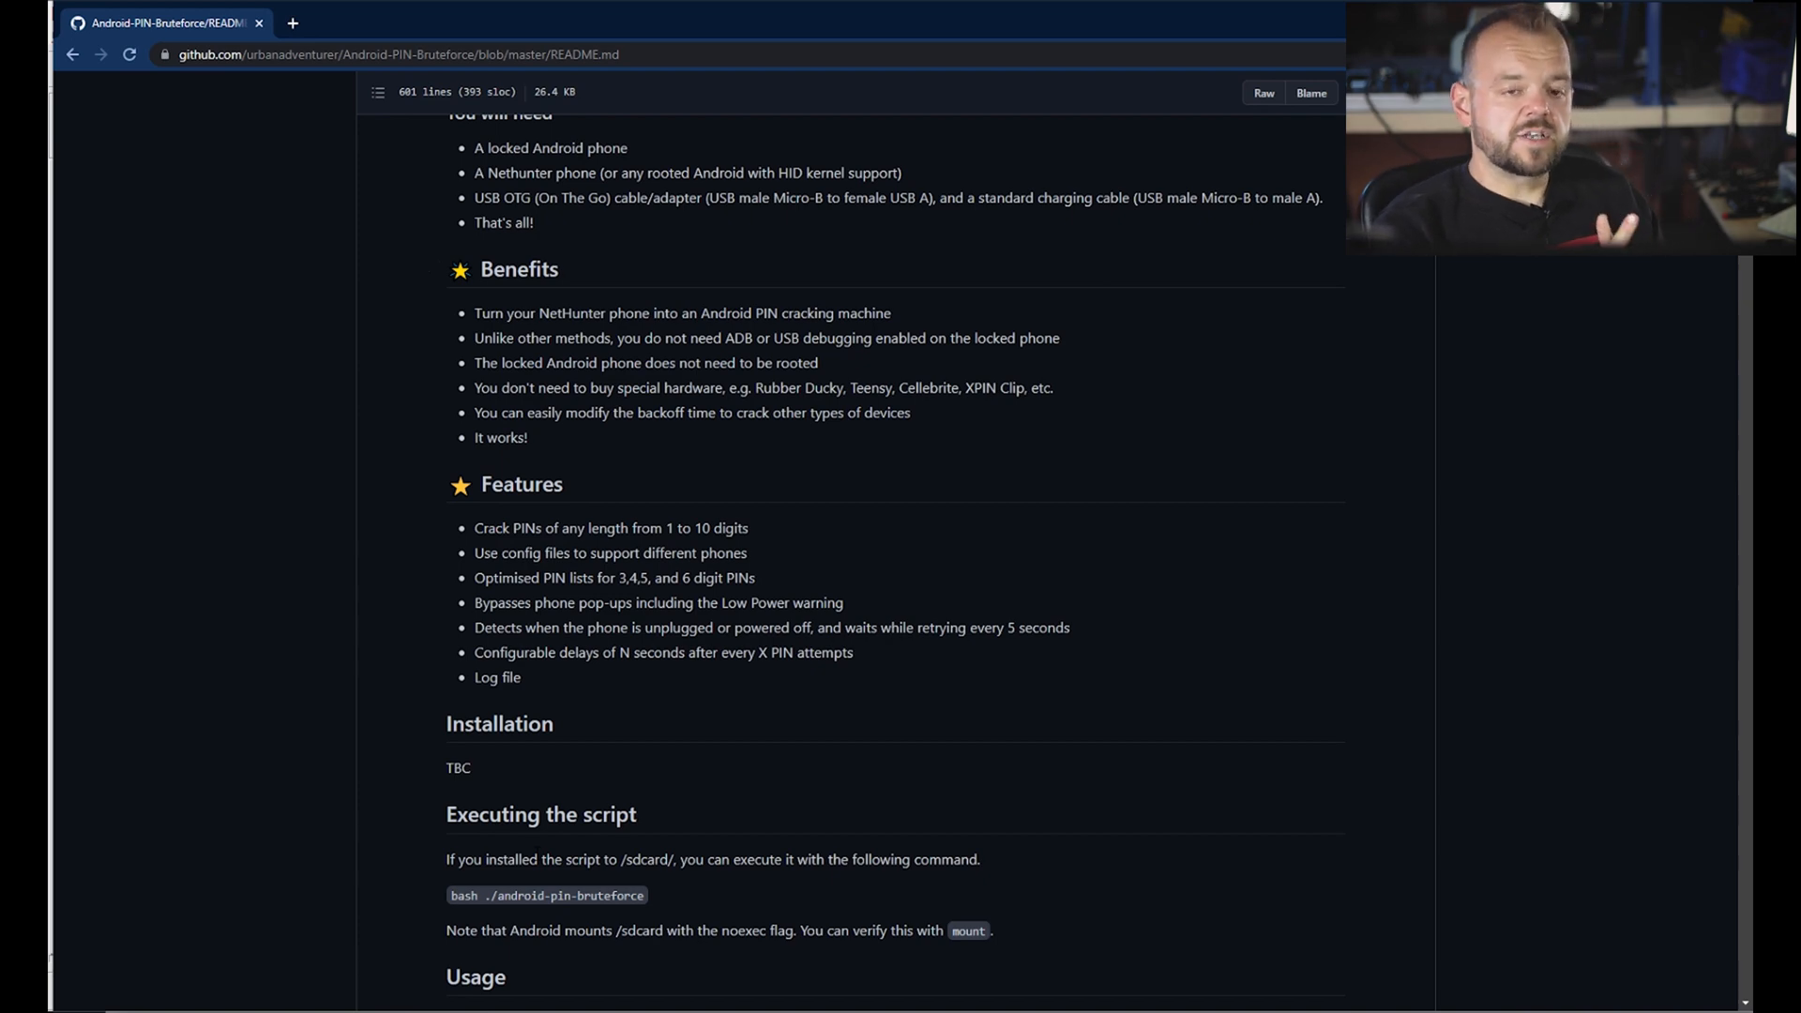
pyautogui.scroll(-3)
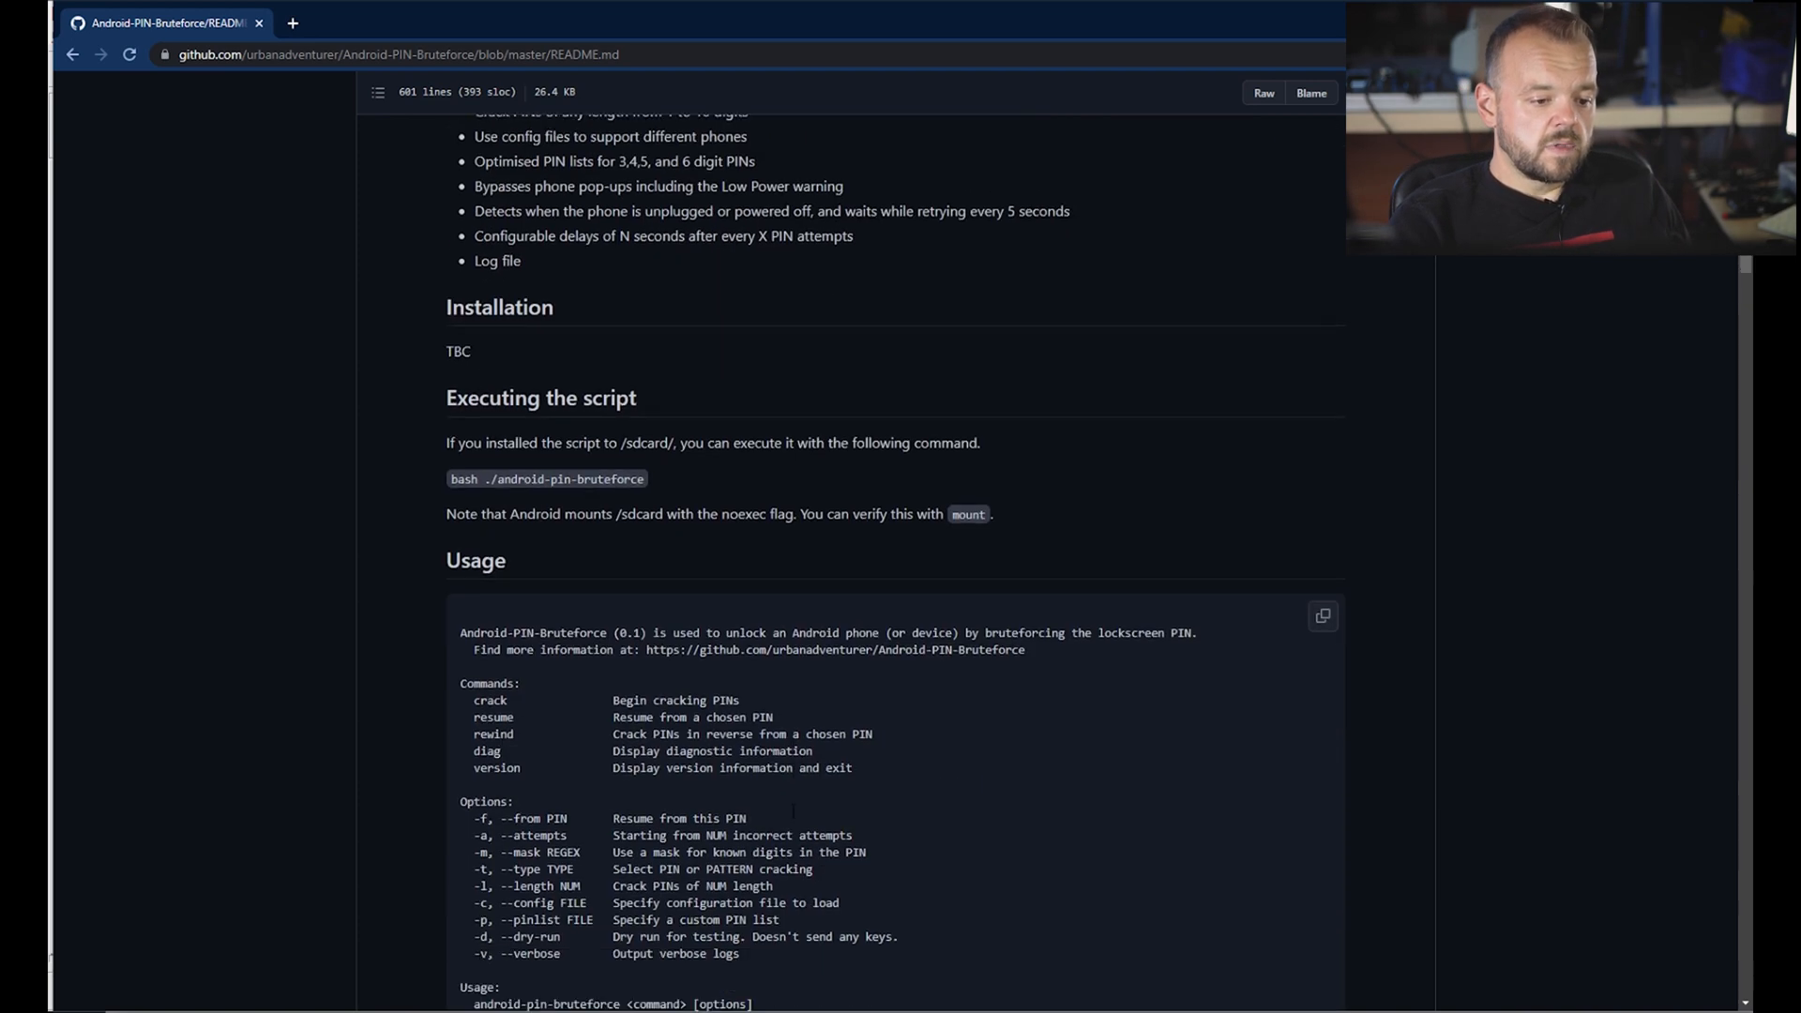
pyautogui.scroll(-3)
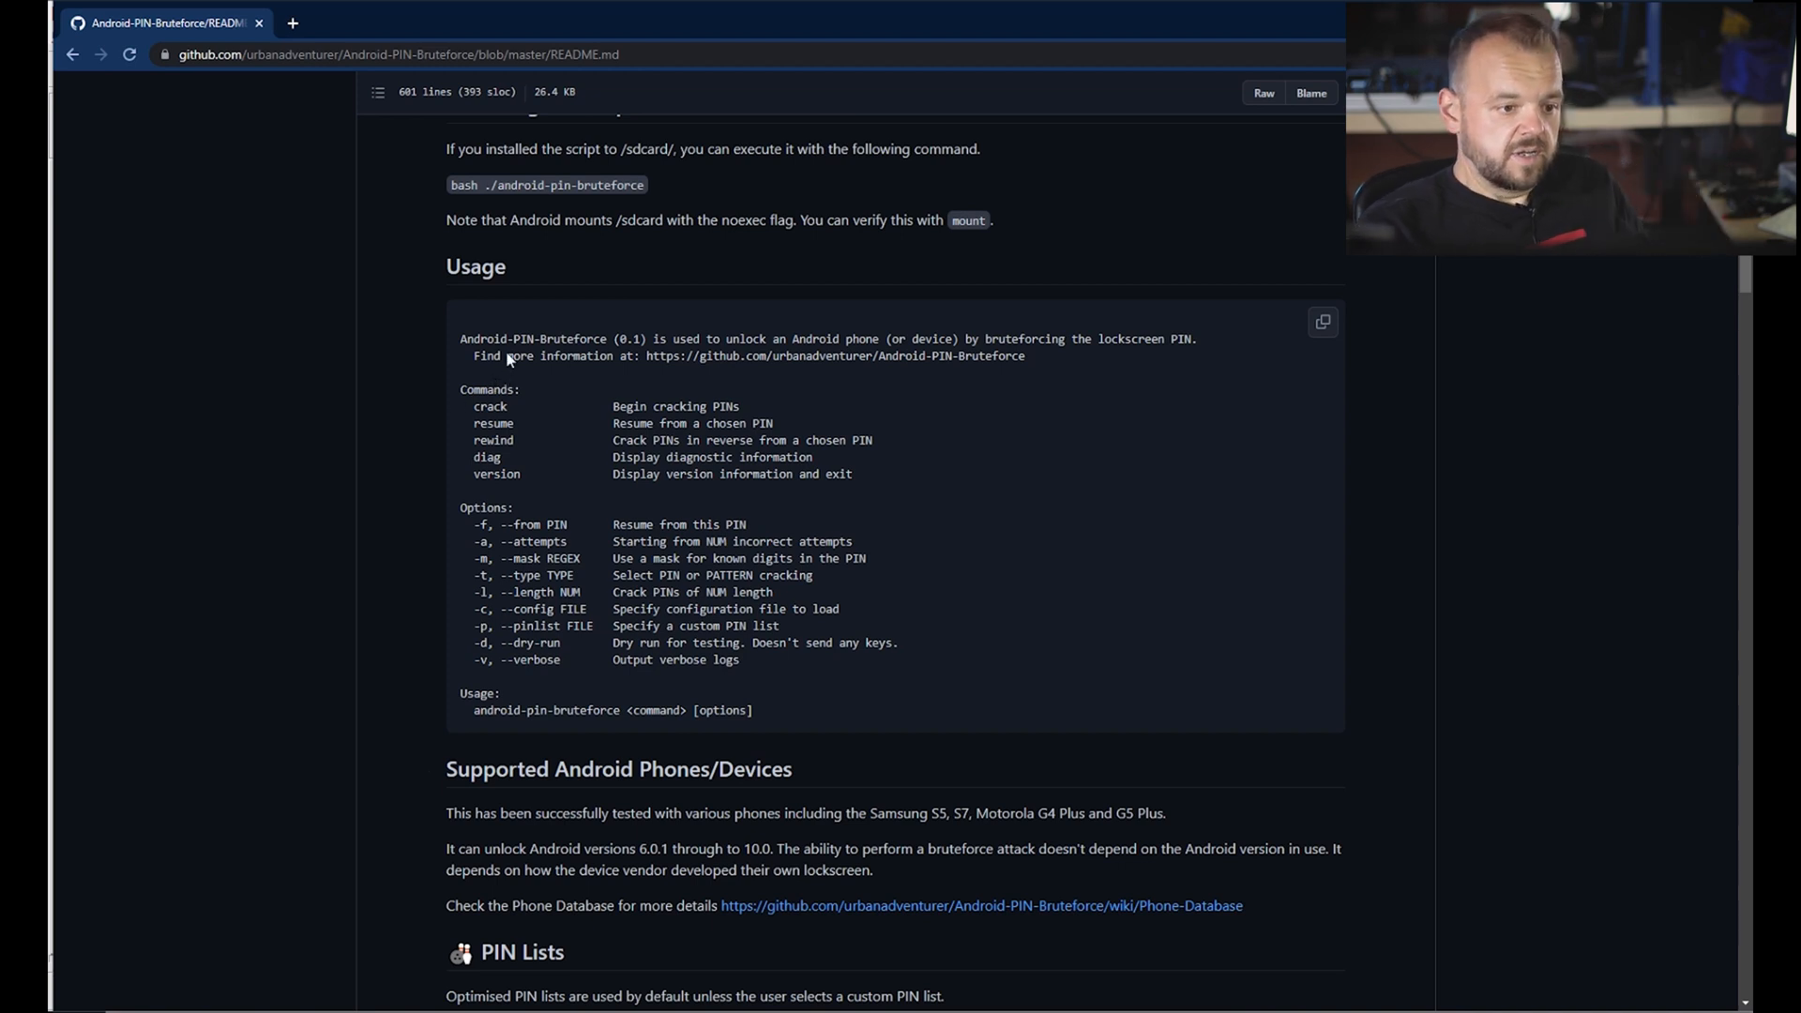
pyautogui.moveTo(508, 370)
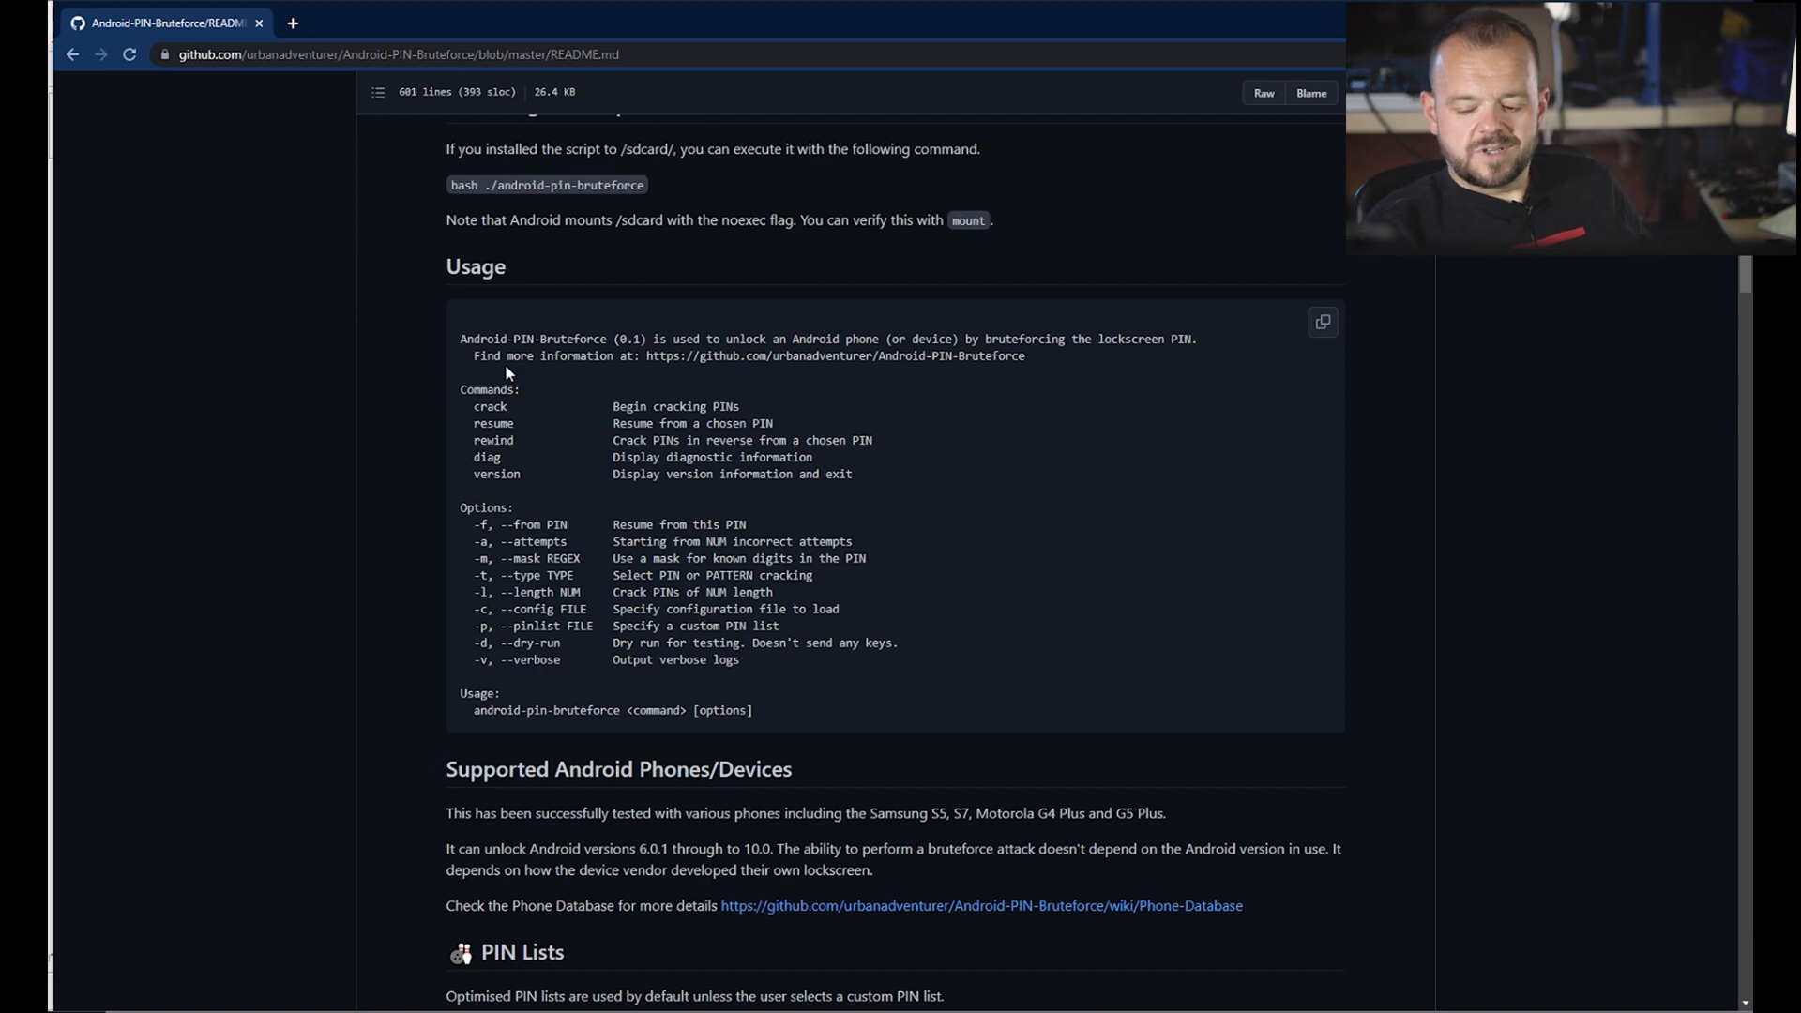
pyautogui.moveTo(499, 379)
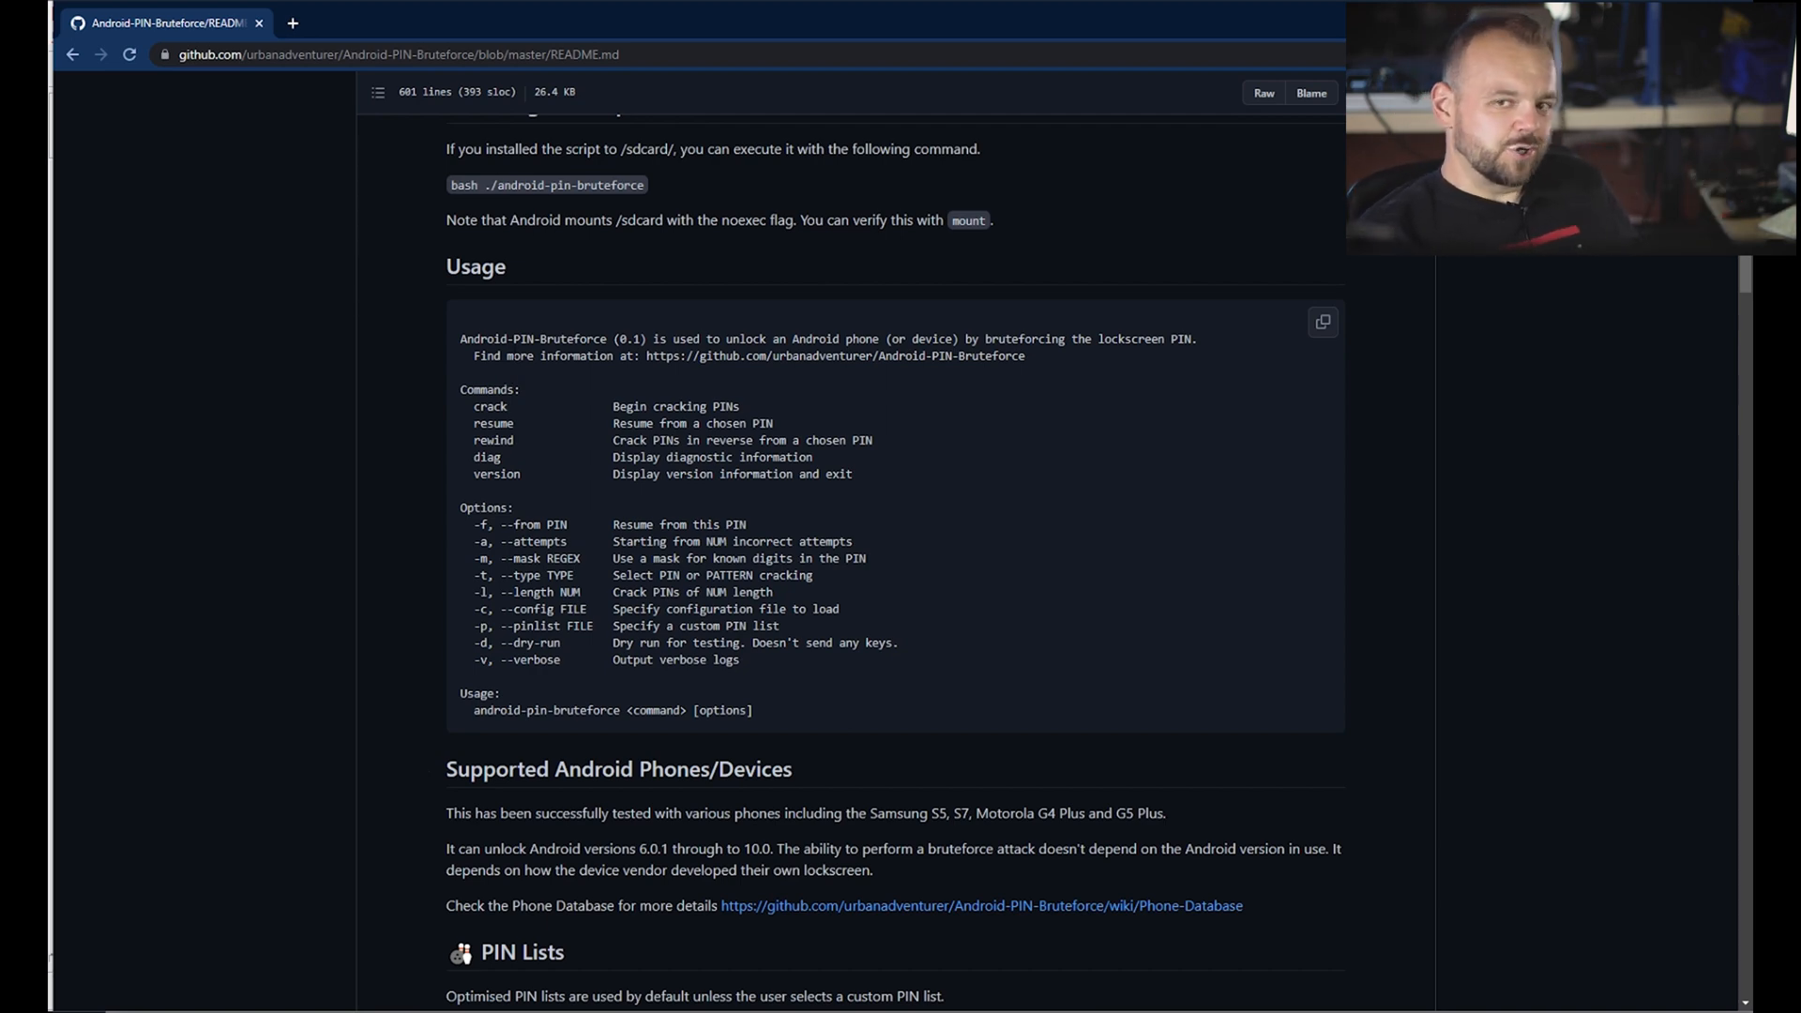
pyautogui.moveTo(524, 289)
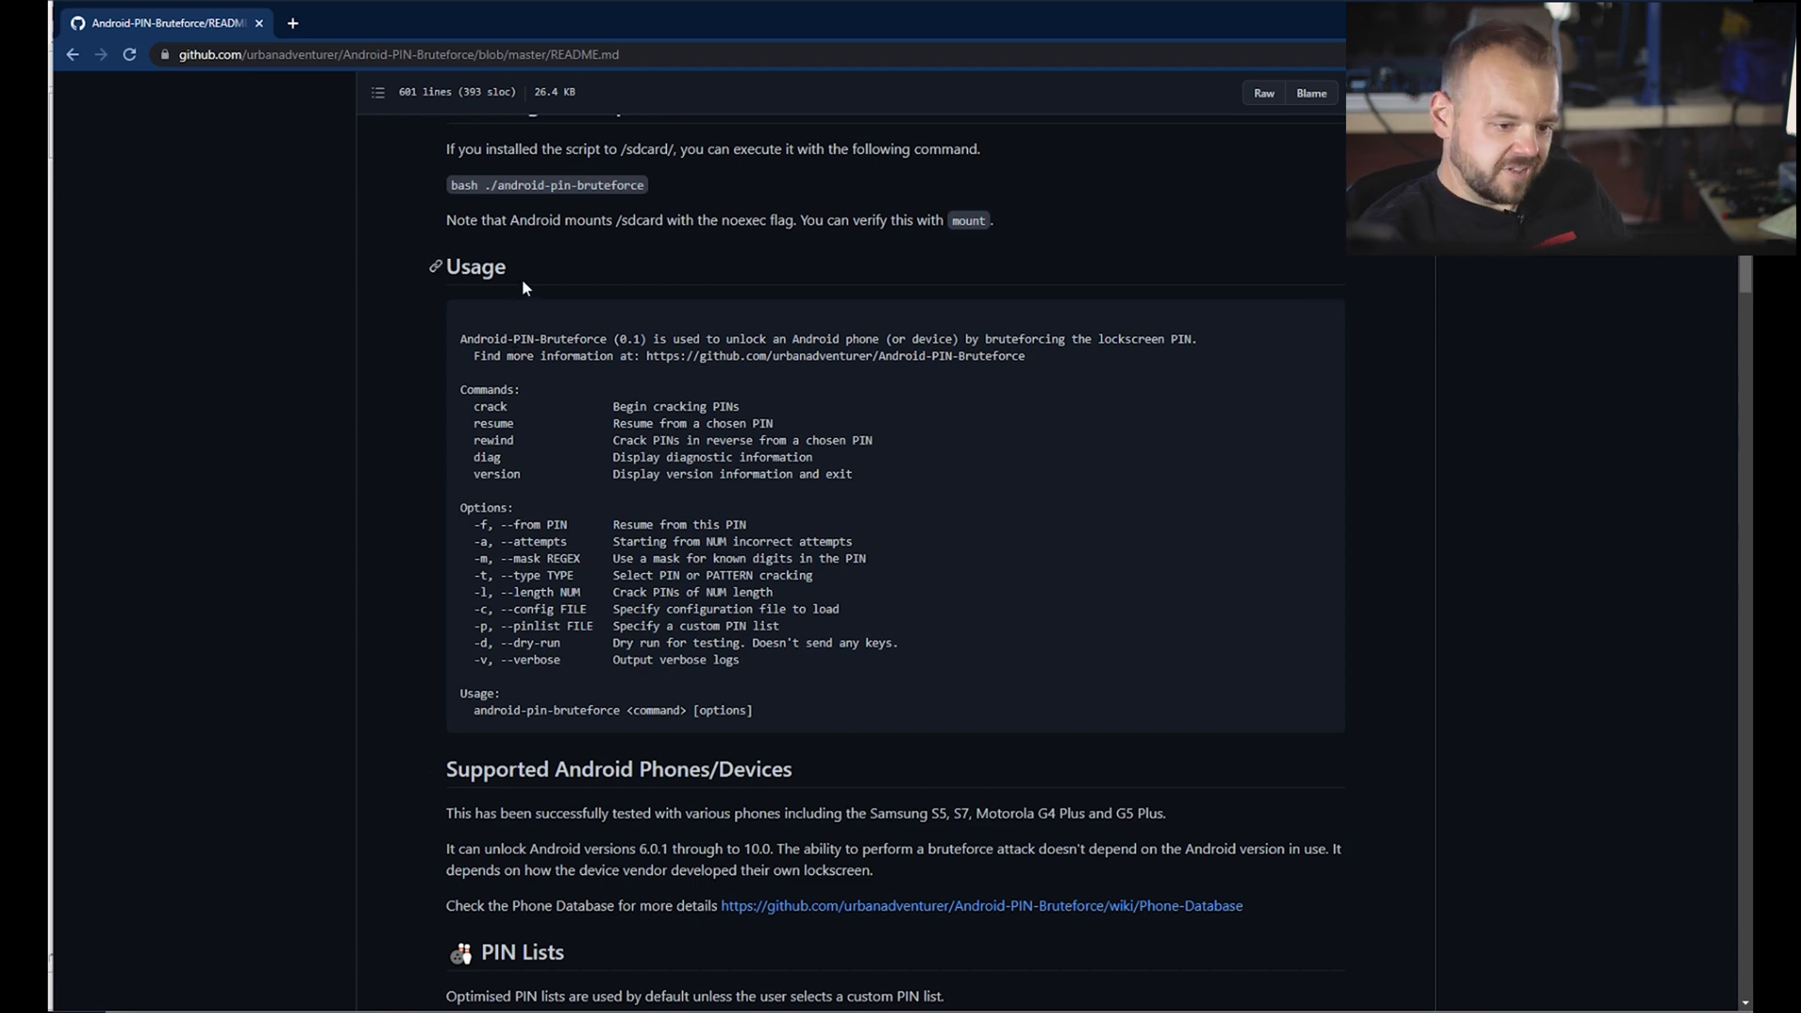
pyautogui.scroll(-3)
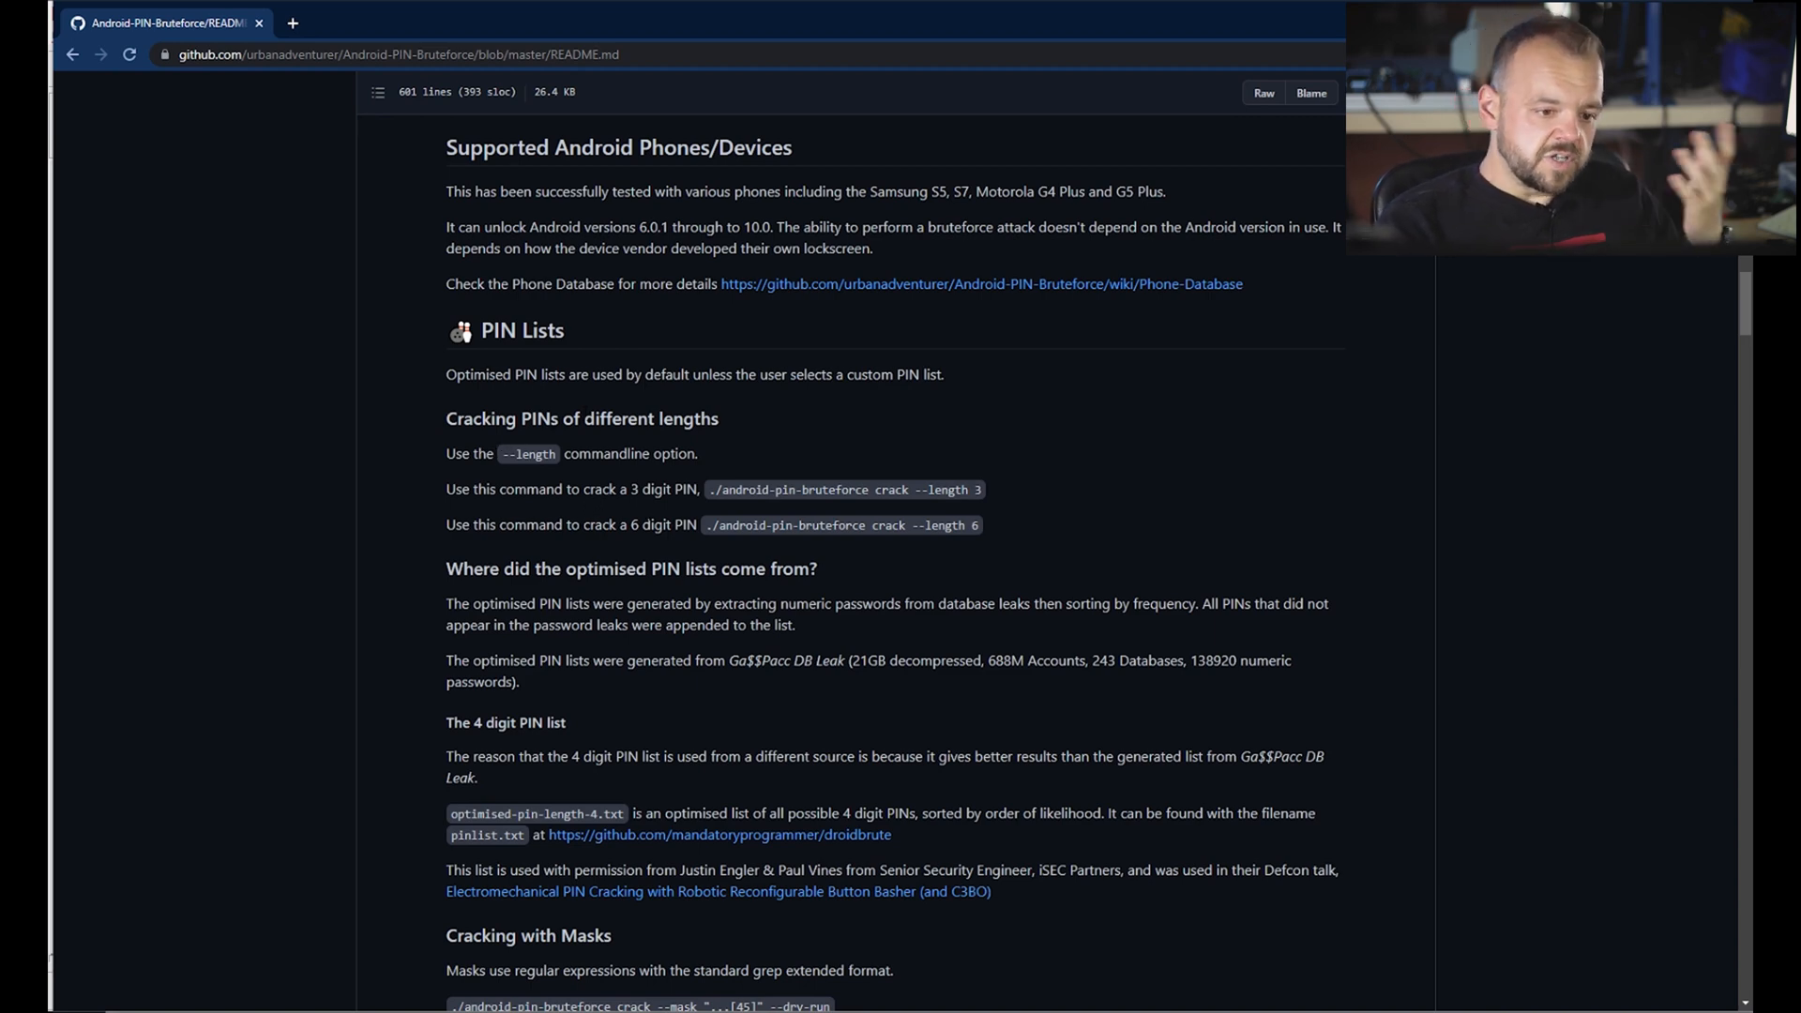
pyautogui.scroll(-3)
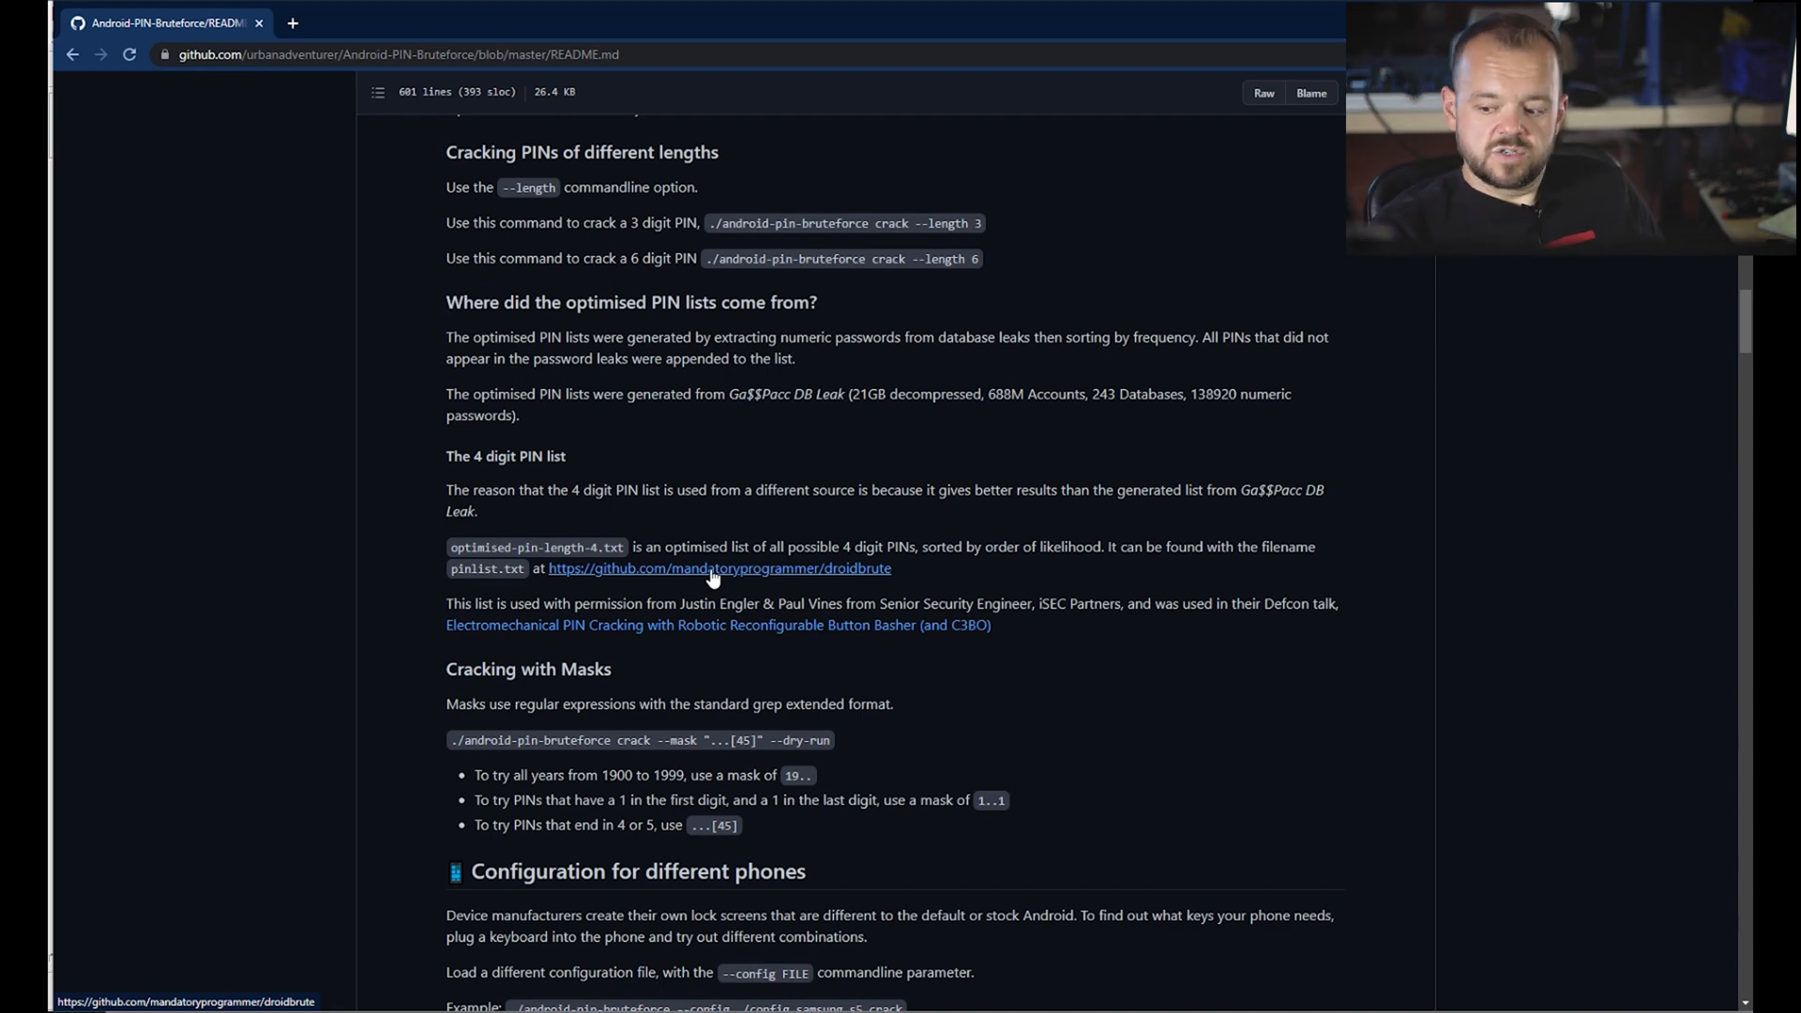
pyautogui.scroll(-3)
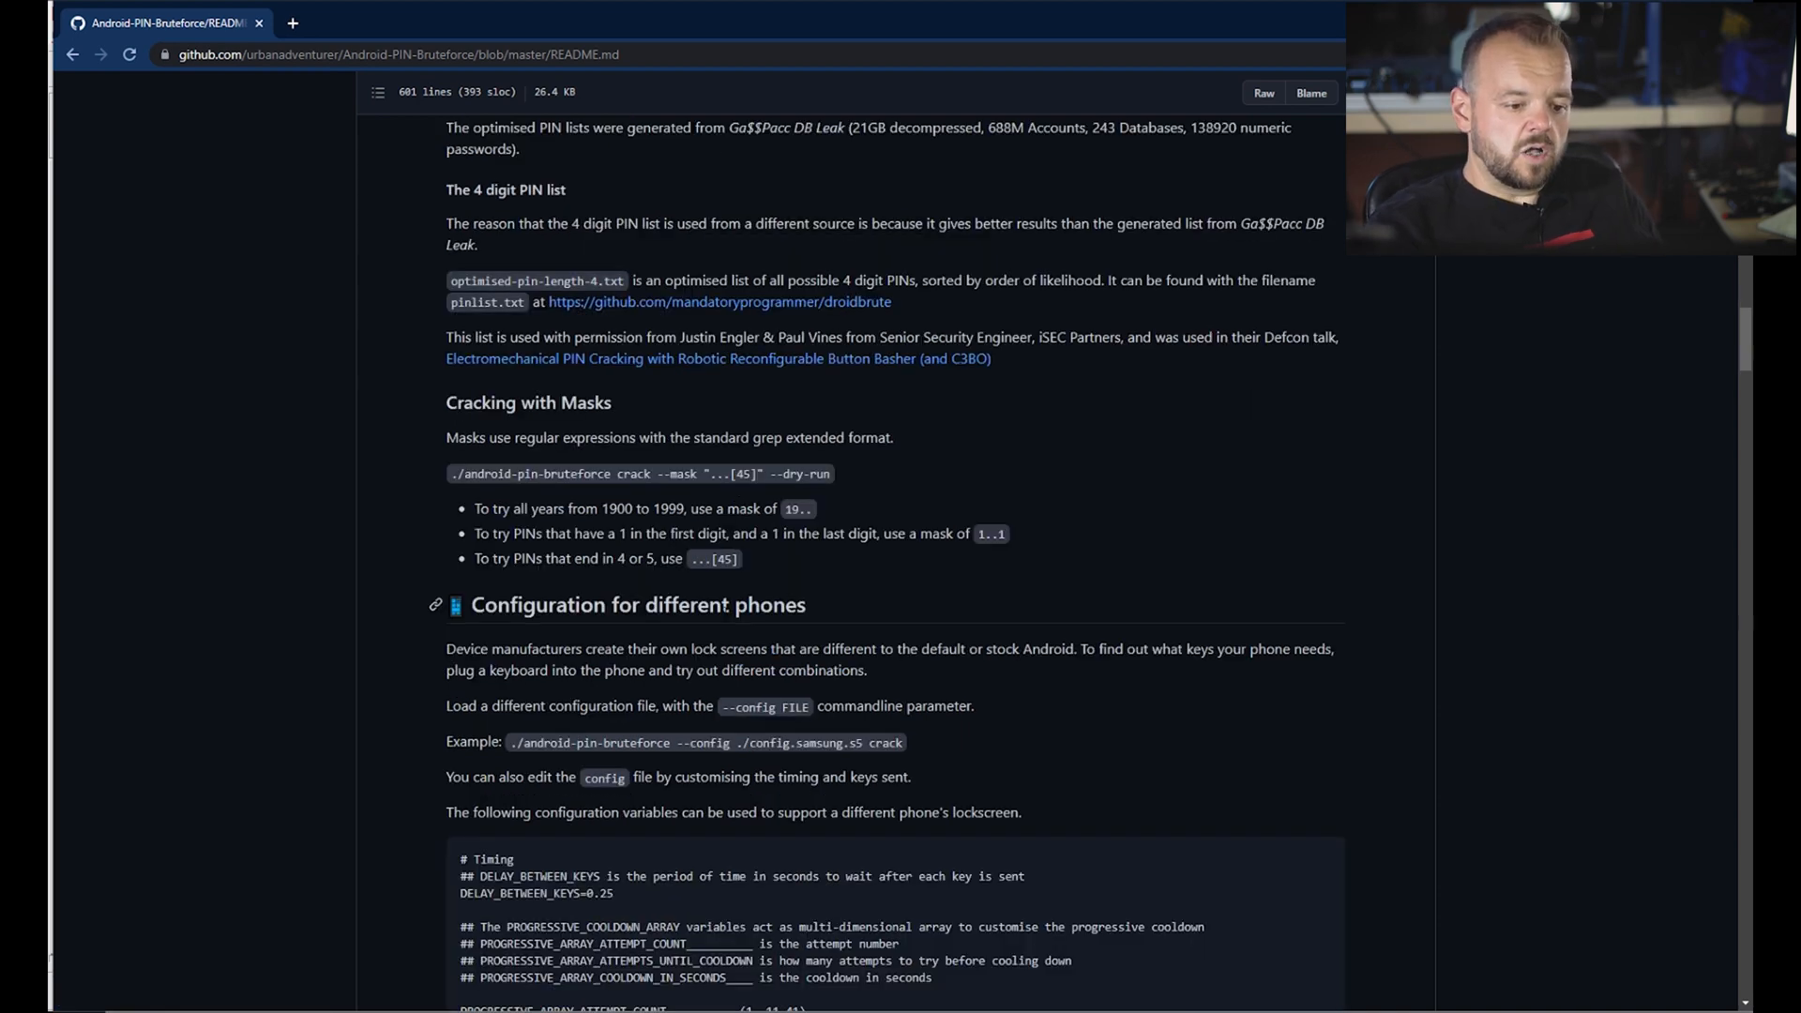
pyautogui.scroll(-3)
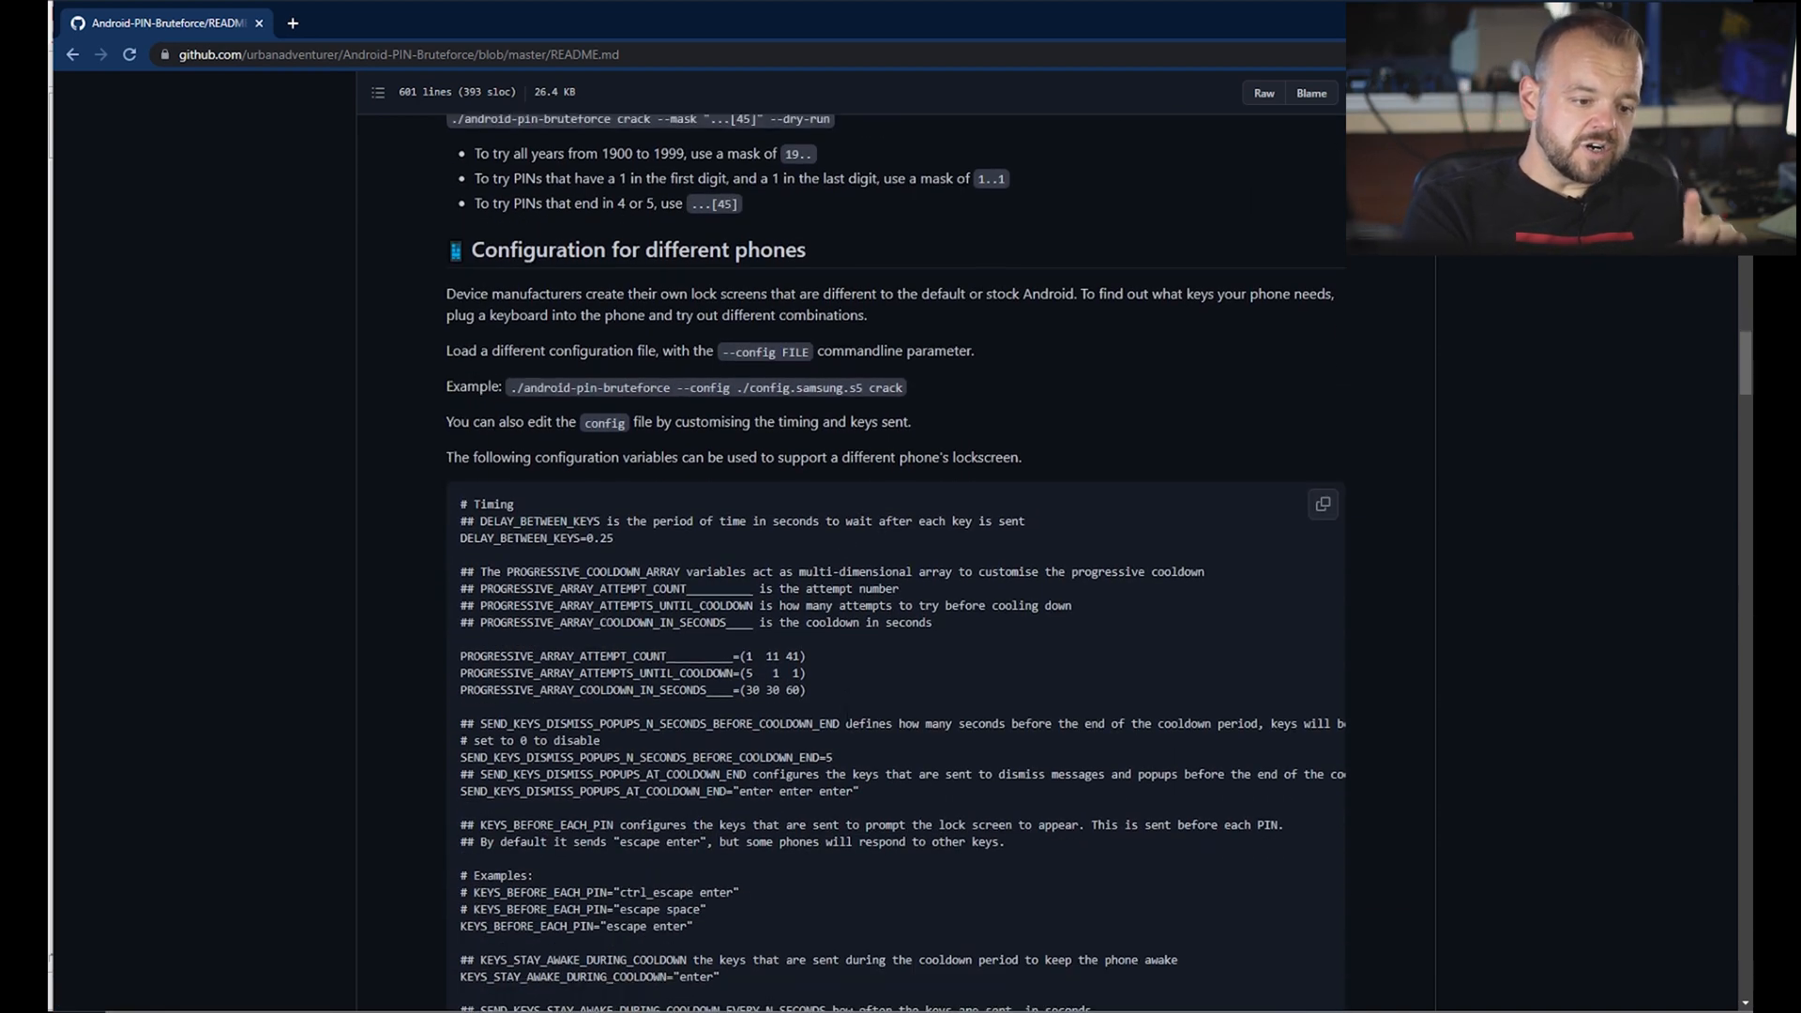
pyautogui.moveTo(869, 707)
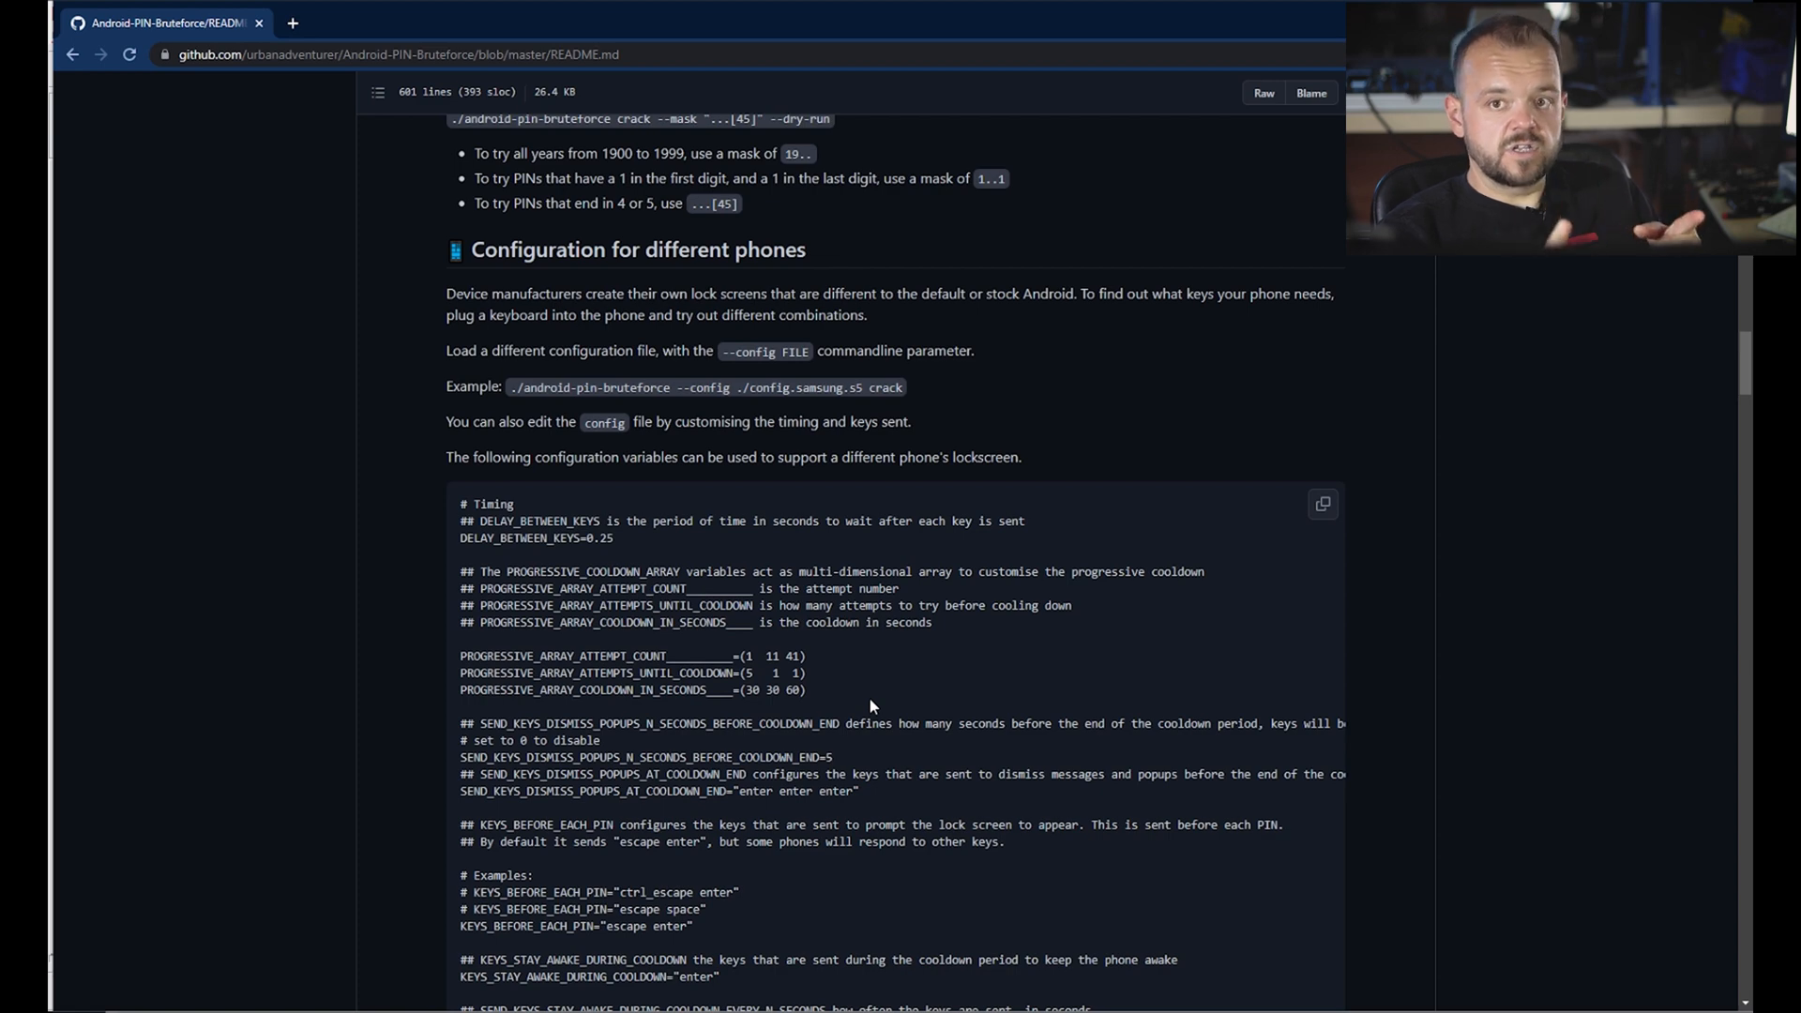
pyautogui.scroll(-3)
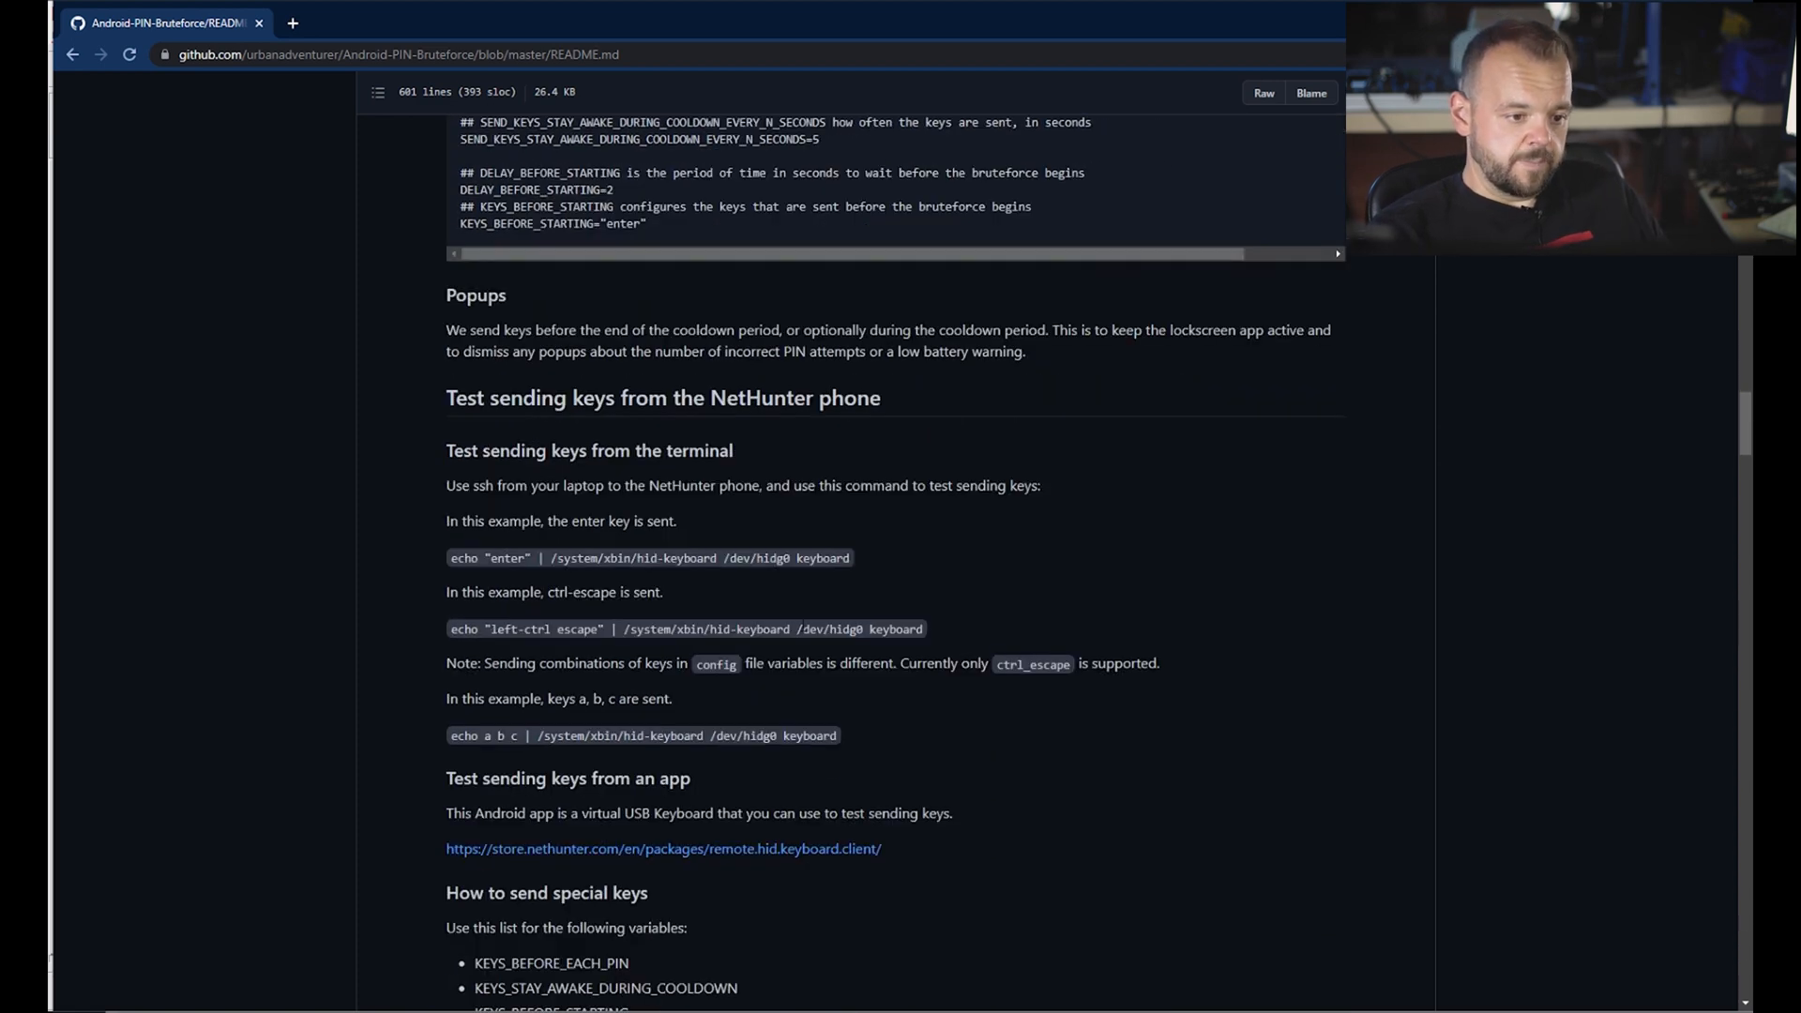
pyautogui.scroll(-3)
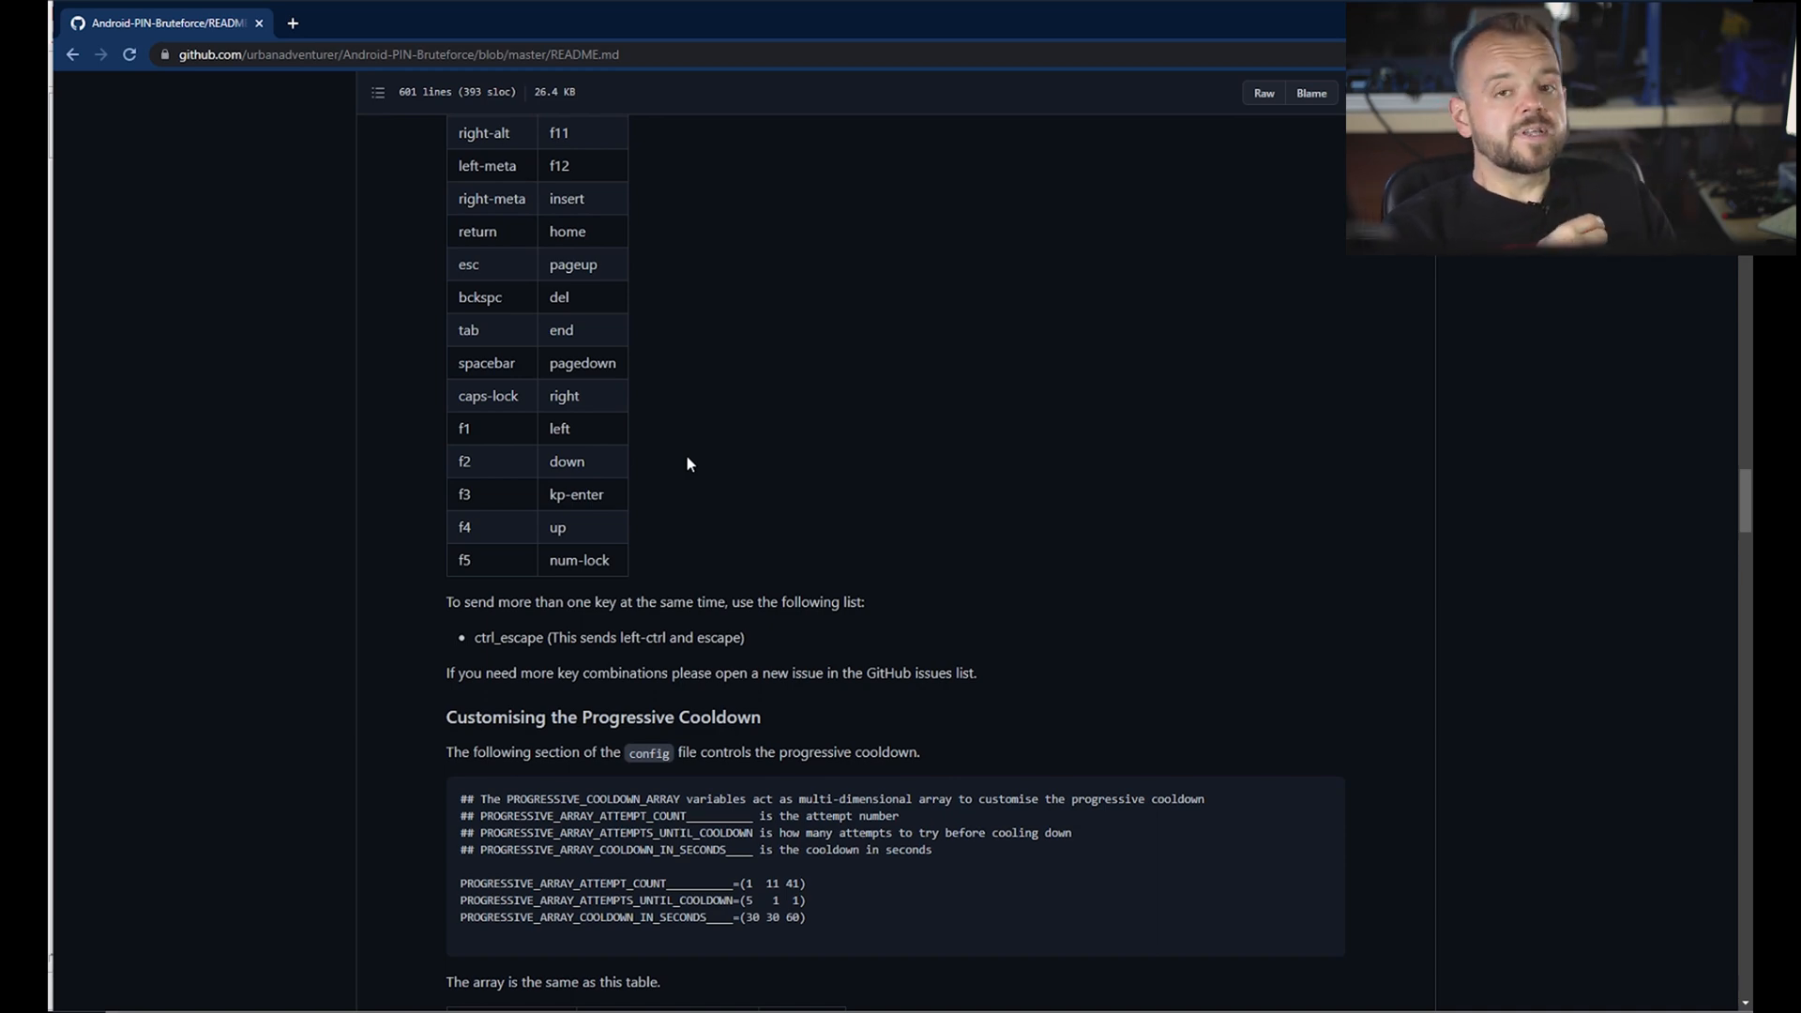
pyautogui.scroll(-3)
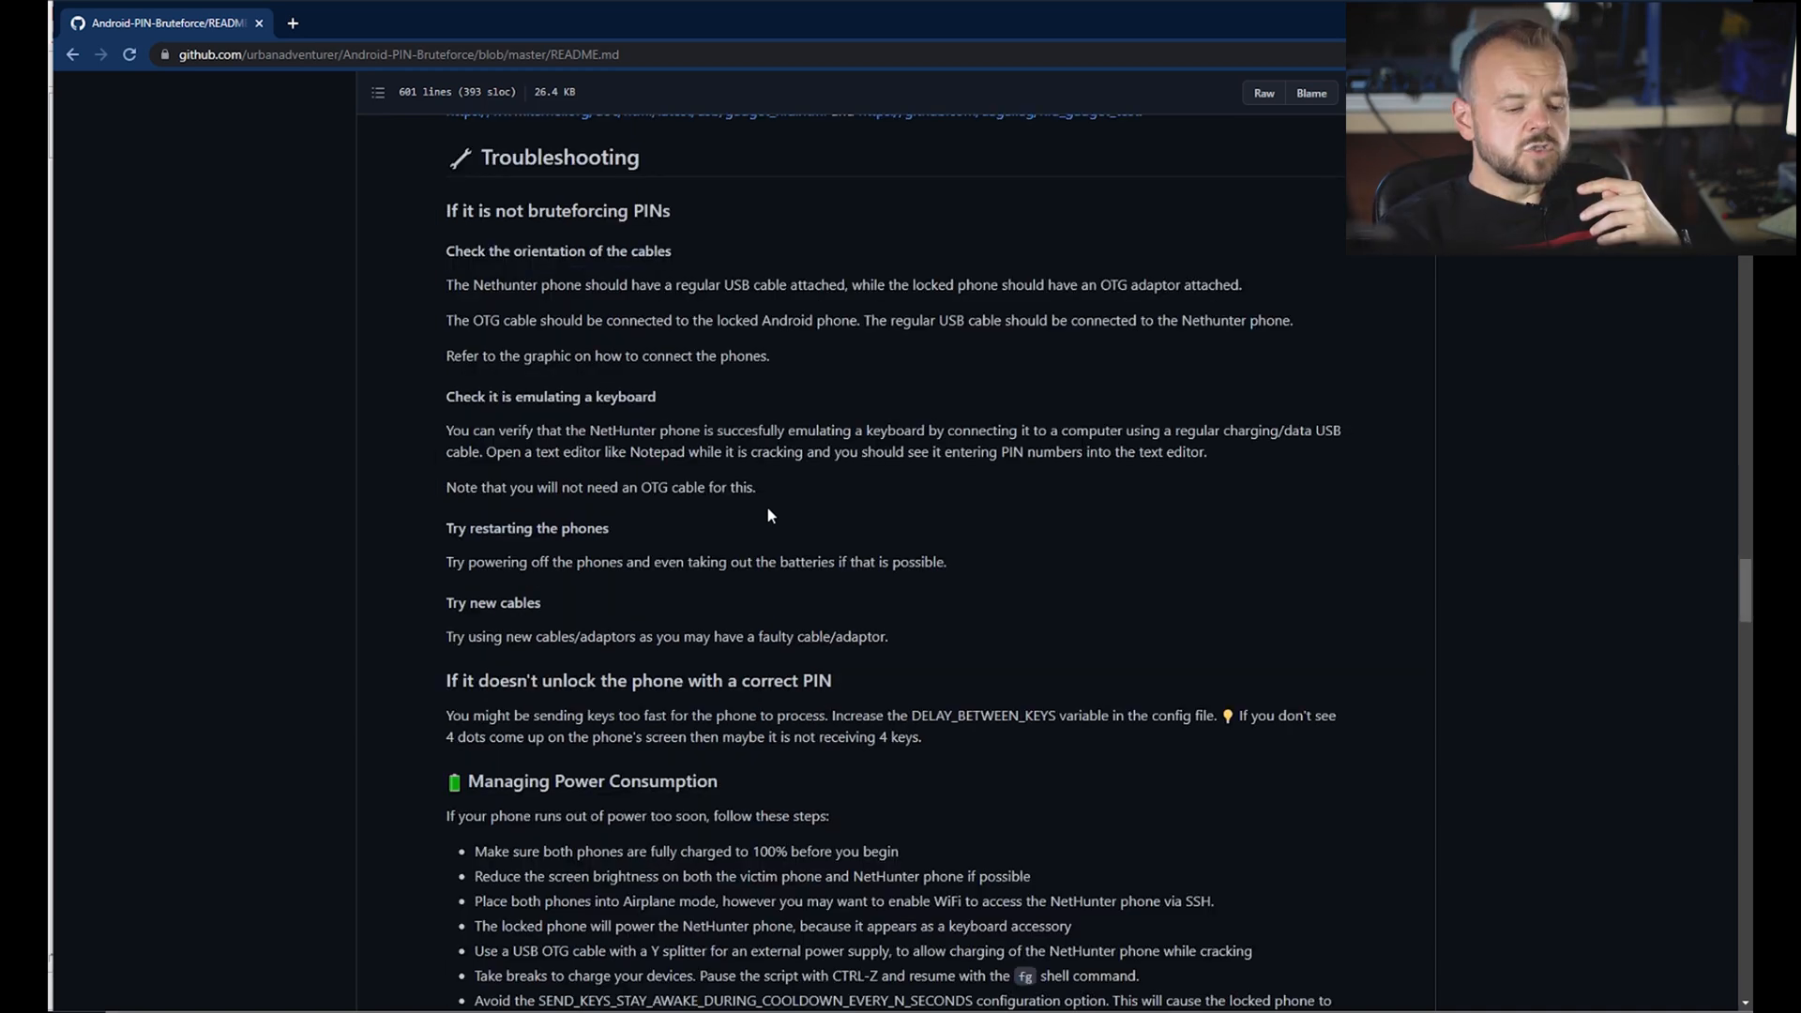